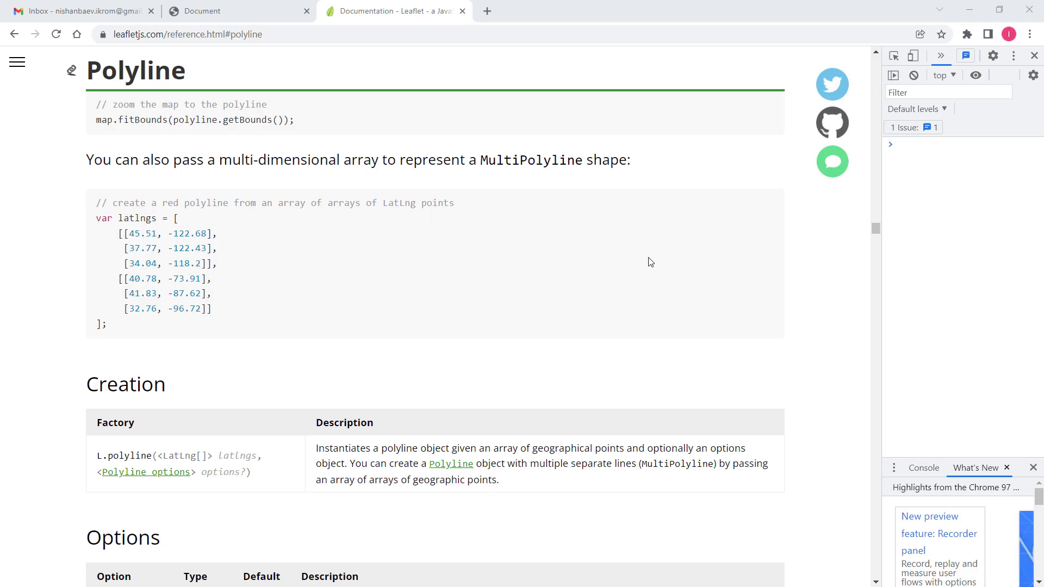
pyautogui.moveTo(451, 259)
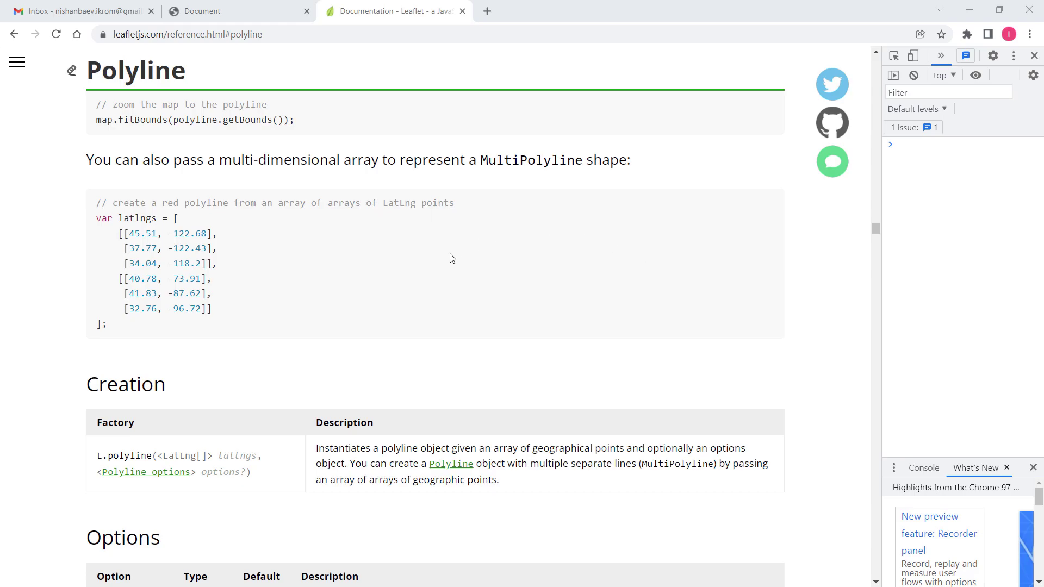
pyautogui.moveTo(379, 240)
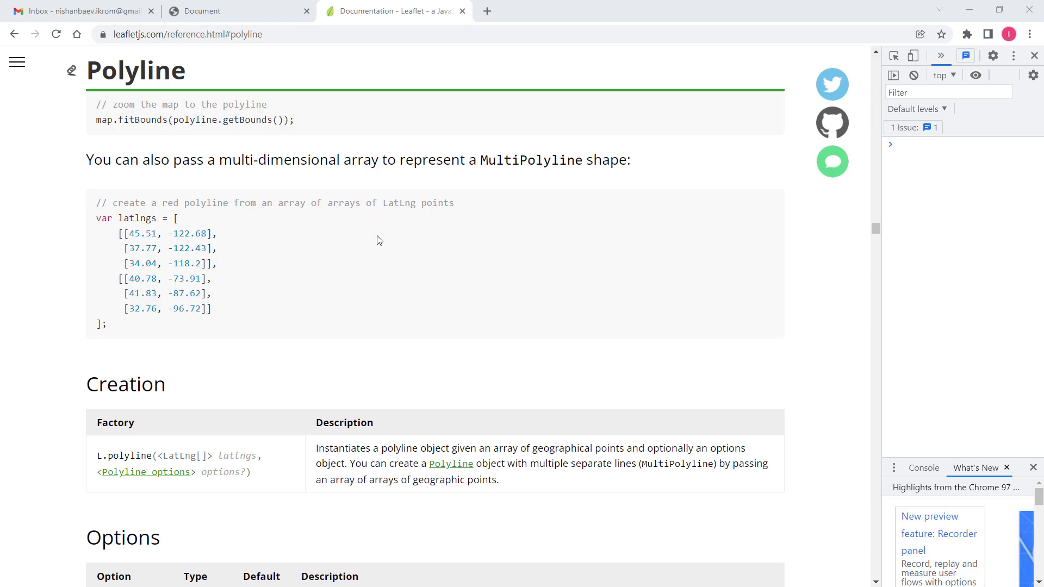
pyautogui.moveTo(369, 251)
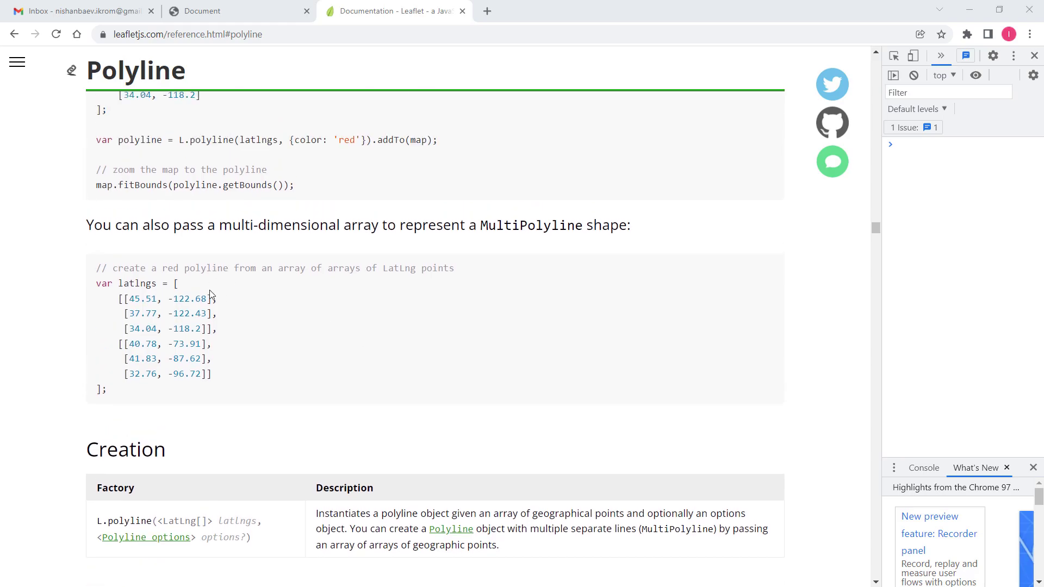
# Reach the Polyline Options table and read the smoothFactor default and description
pyautogui.scroll(-3)
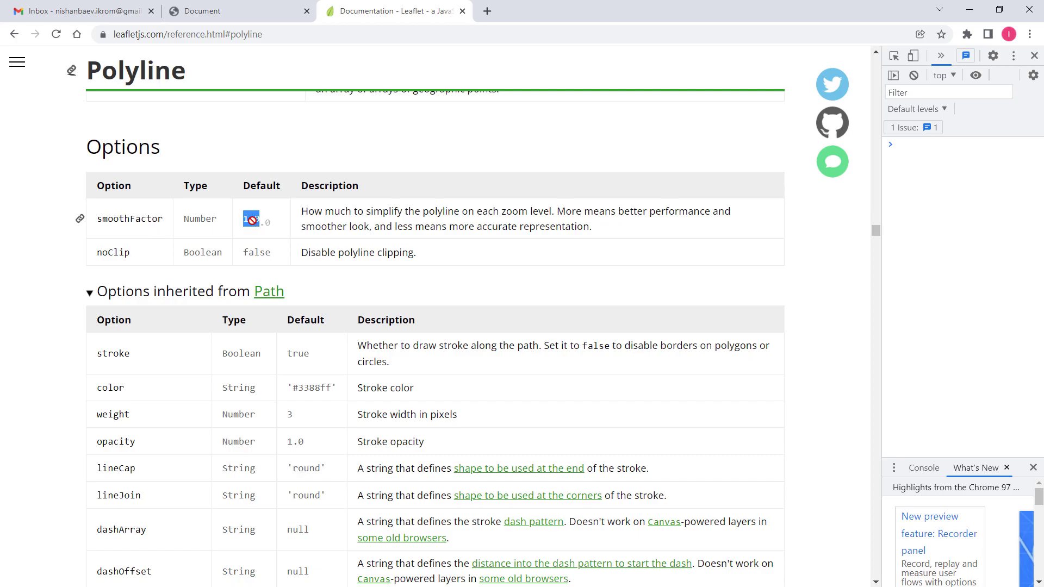
pyautogui.moveTo(272, 223)
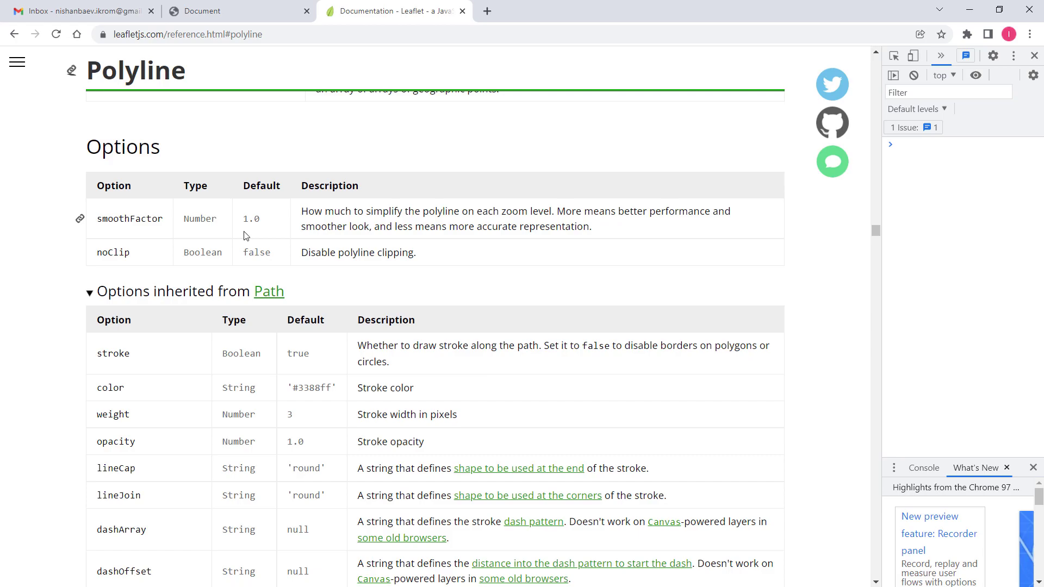
pyautogui.doubleClick(250, 219)
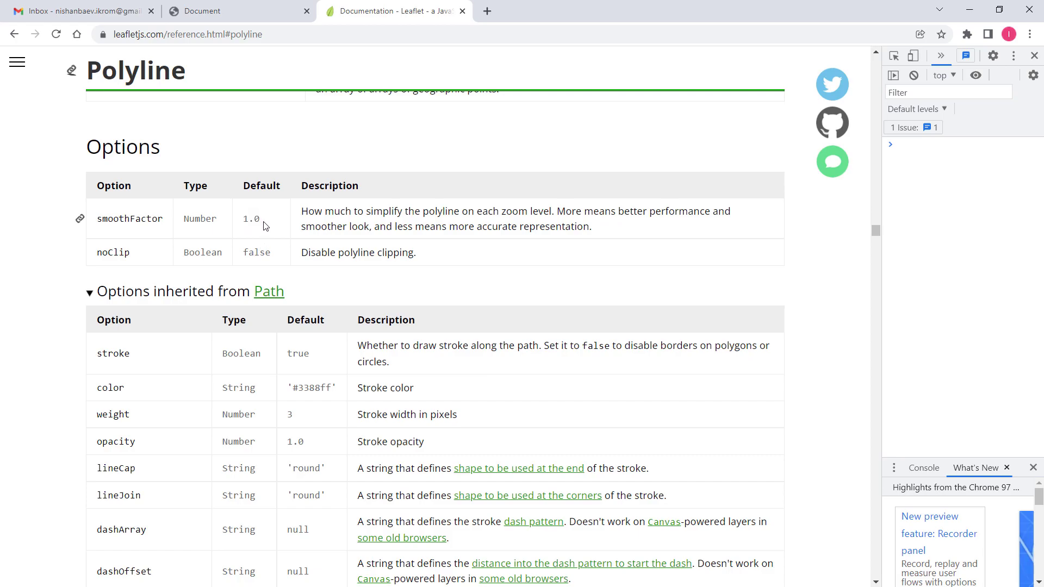
pyautogui.doubleClick(250, 219)
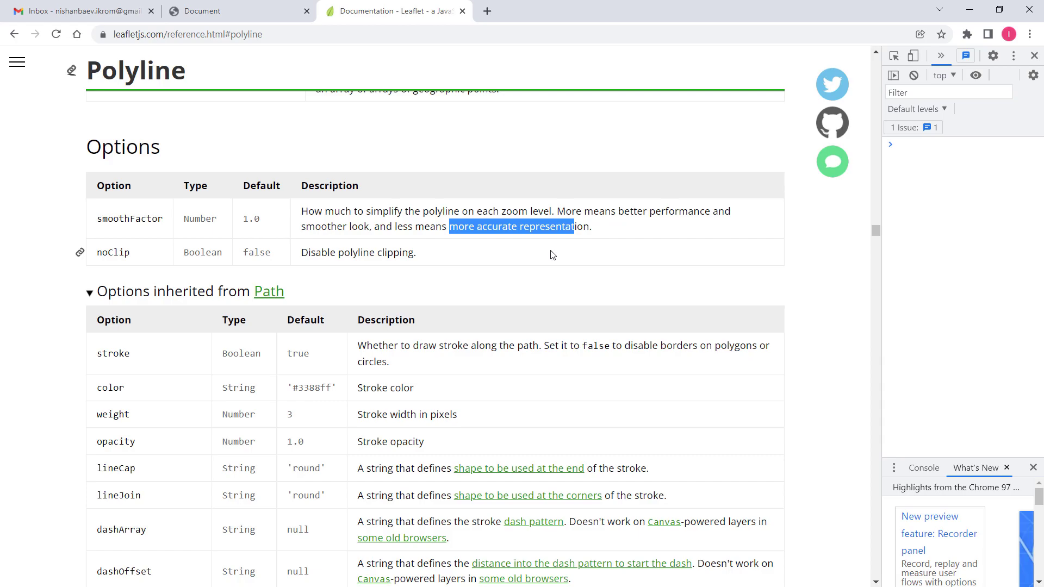
pyautogui.moveTo(245, 281)
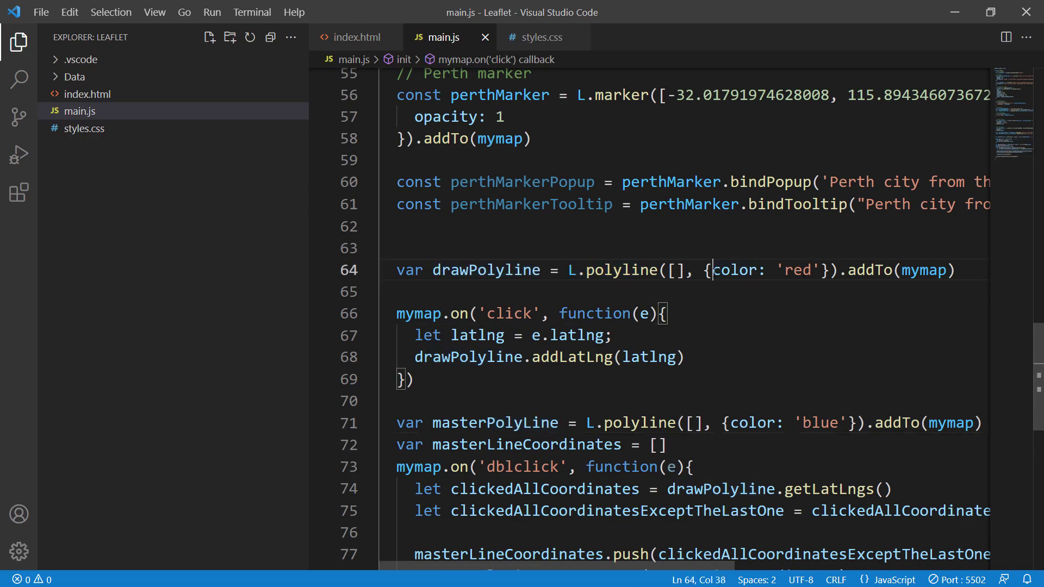
# Write the polyline options as color: 'red' and smoothFactor: 10, each on its own line
pyautogui.press('Enter')
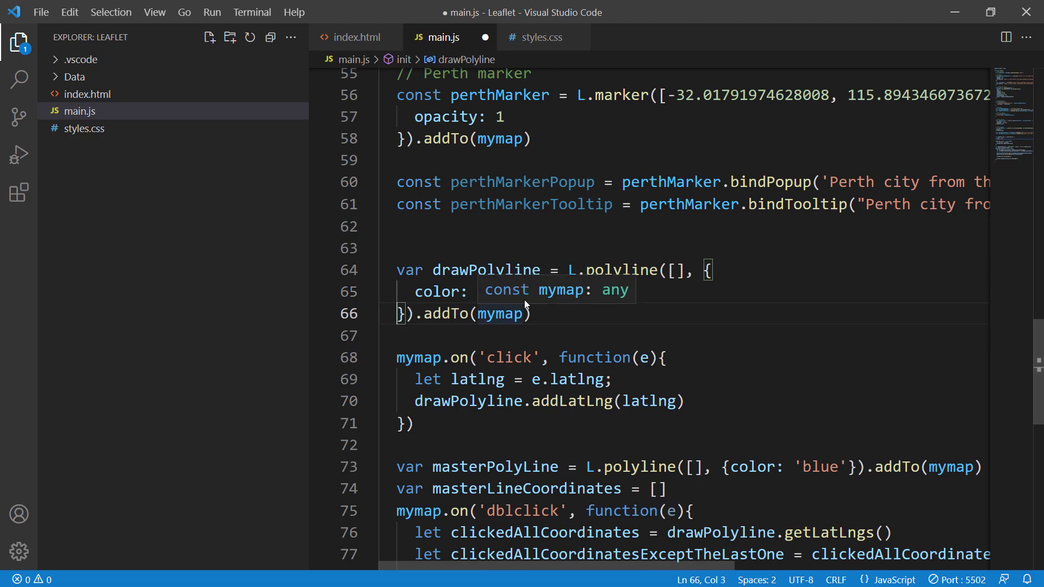
pyautogui.write("'red',")
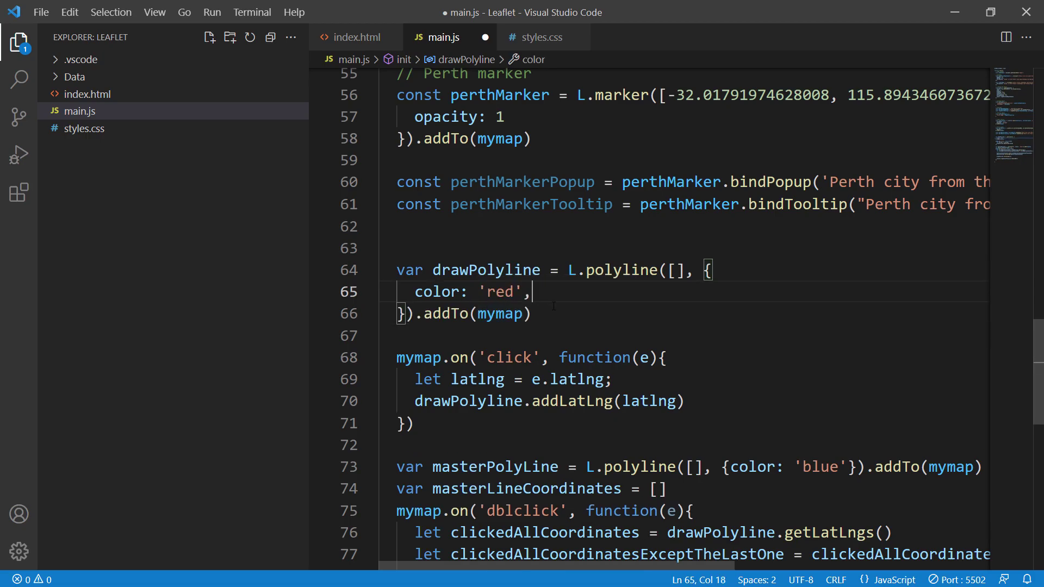
pyautogui.press('Enter')
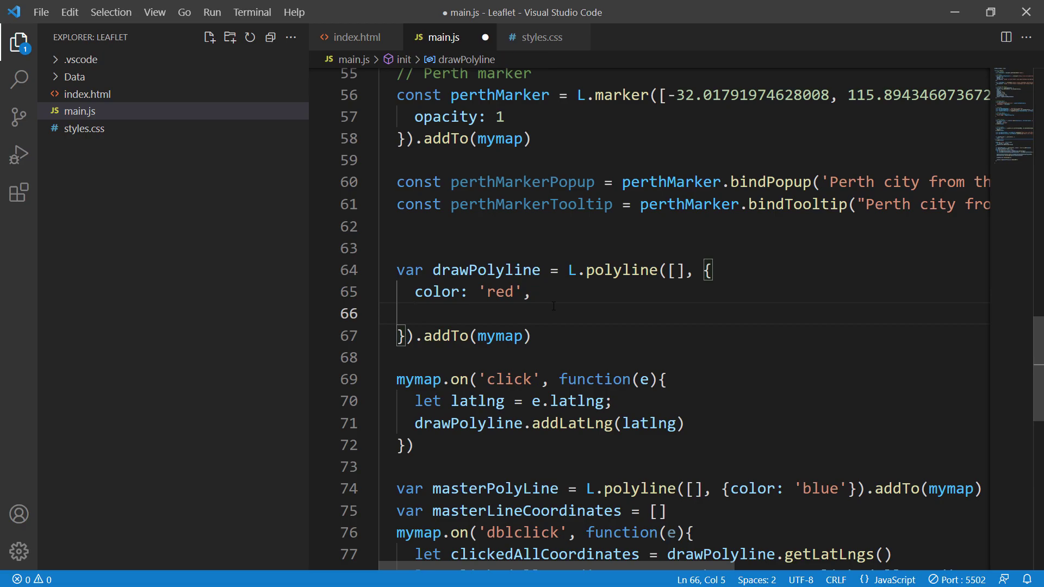
pyautogui.write('s')
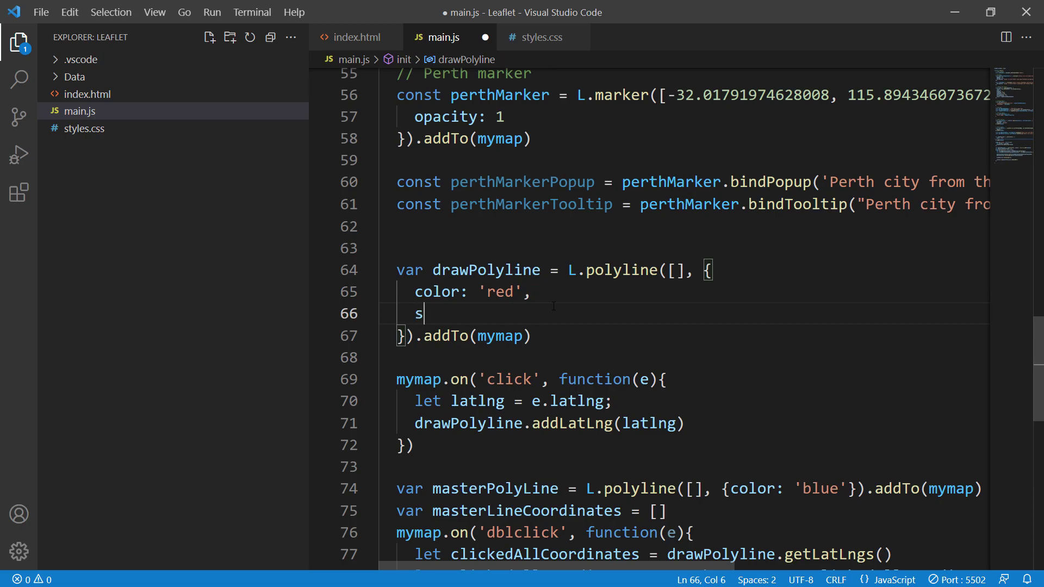
pyautogui.write('mooth')
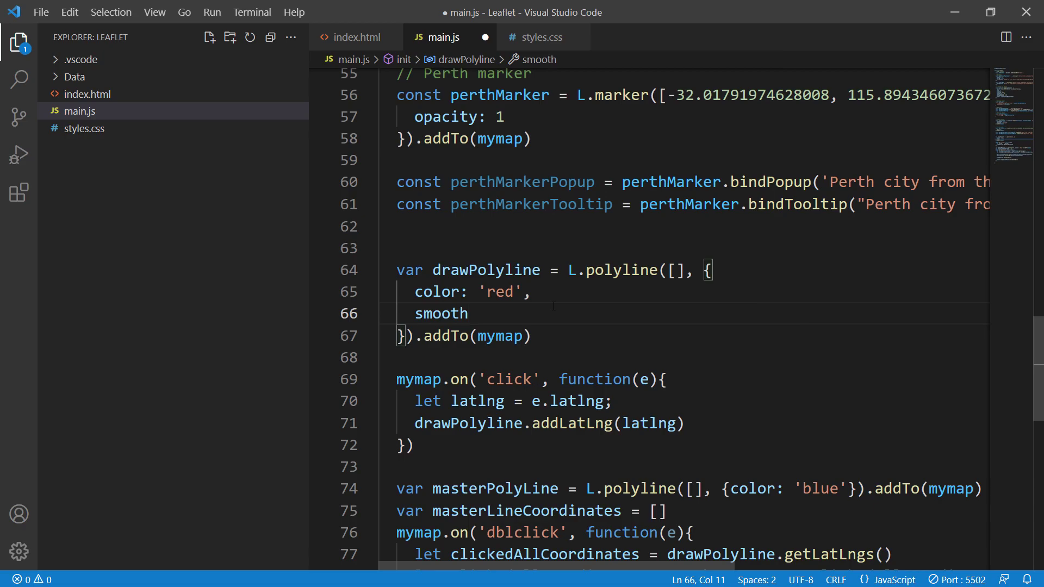
pyautogui.write('Fa')
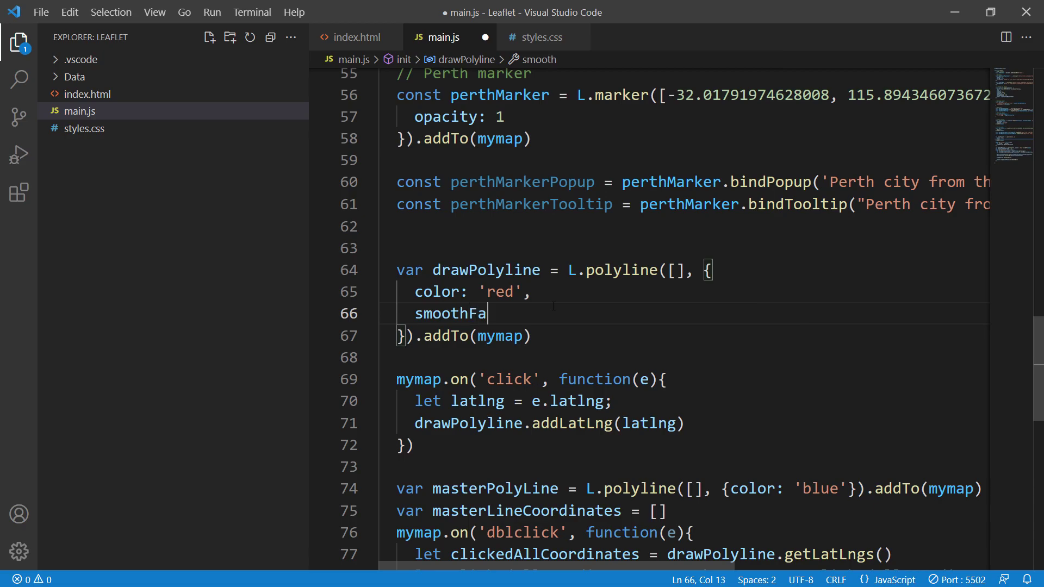
pyautogui.write('ctor')
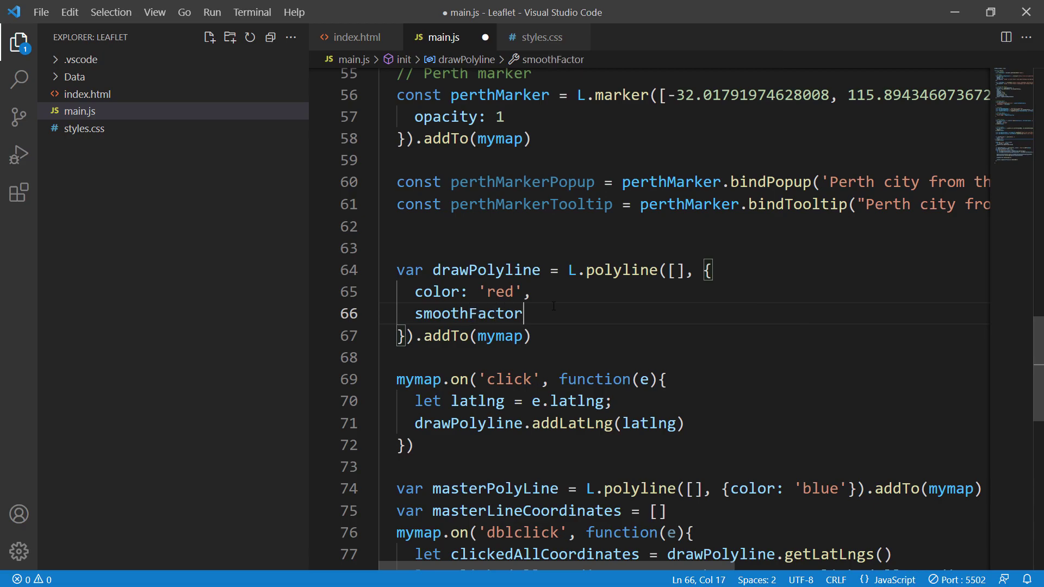
pyautogui.write(': 10')
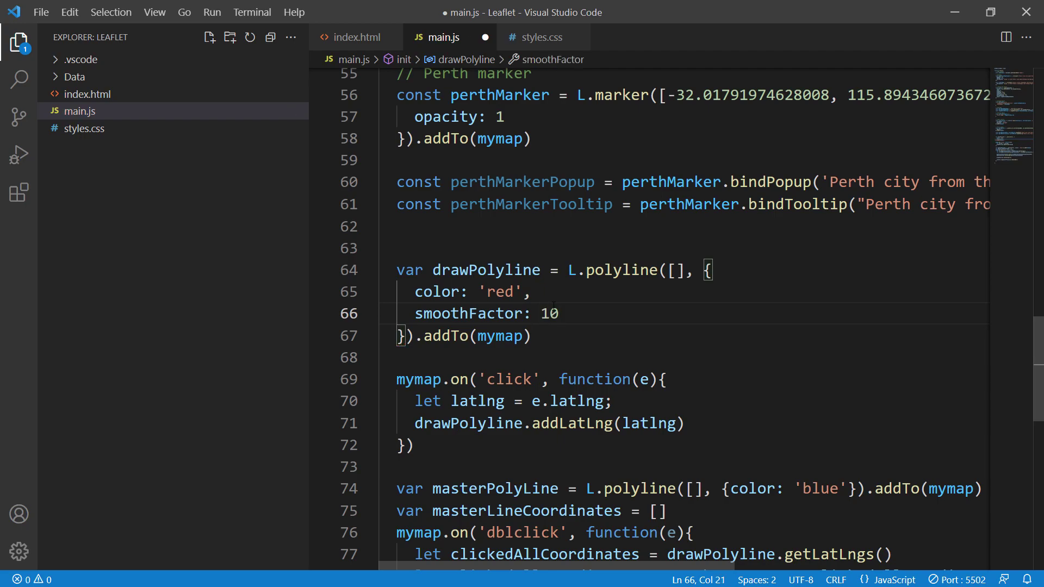
pyautogui.write(',')
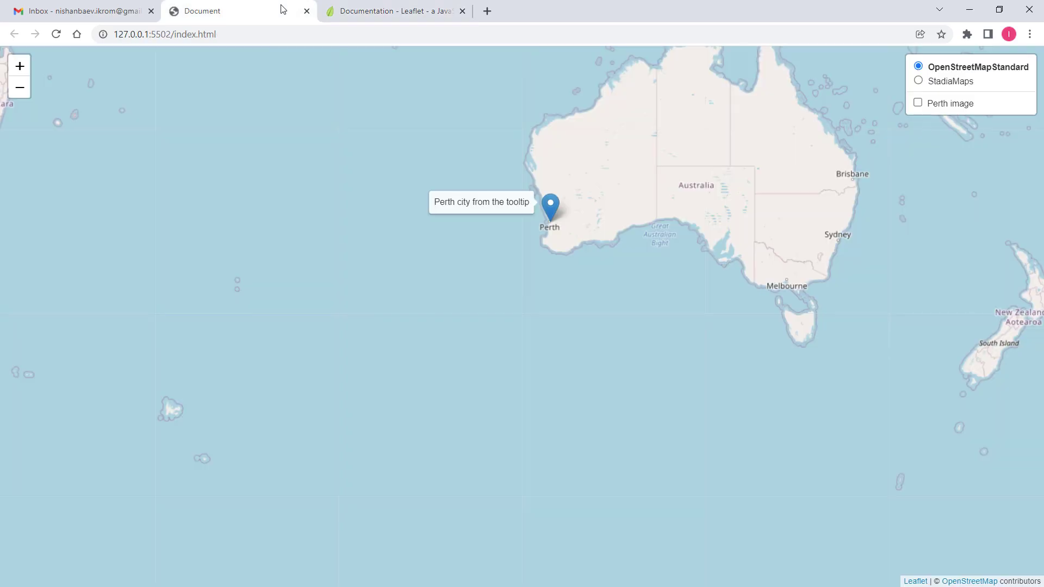
# Pan to southern Australia and draw a red zigzag polyline toward the Bight coast
pyautogui.moveTo(550, 210); pyautogui.dragTo(283, 269)
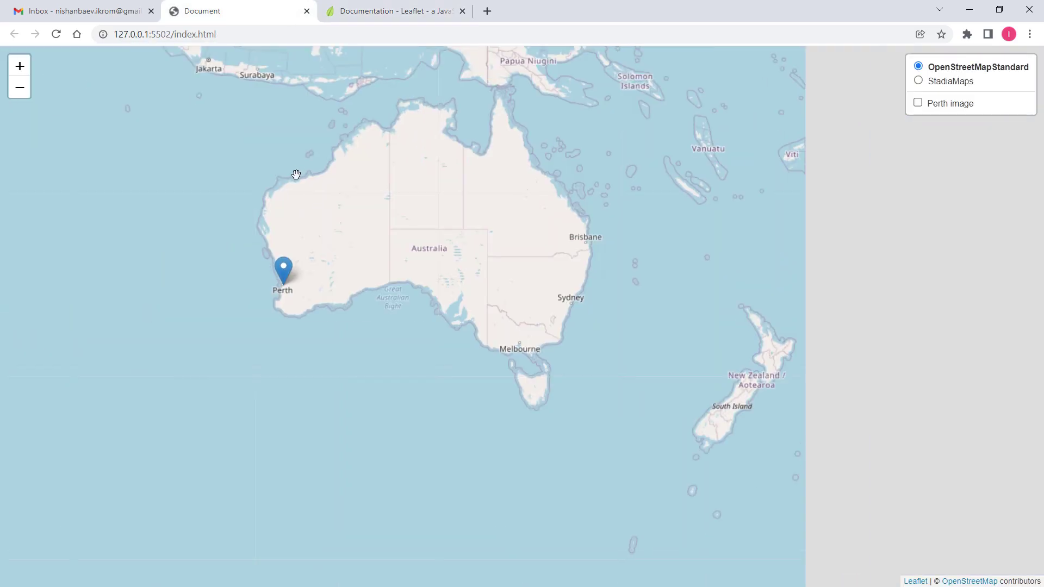
pyautogui.moveTo(296, 174); pyautogui.dragTo(382, 252)
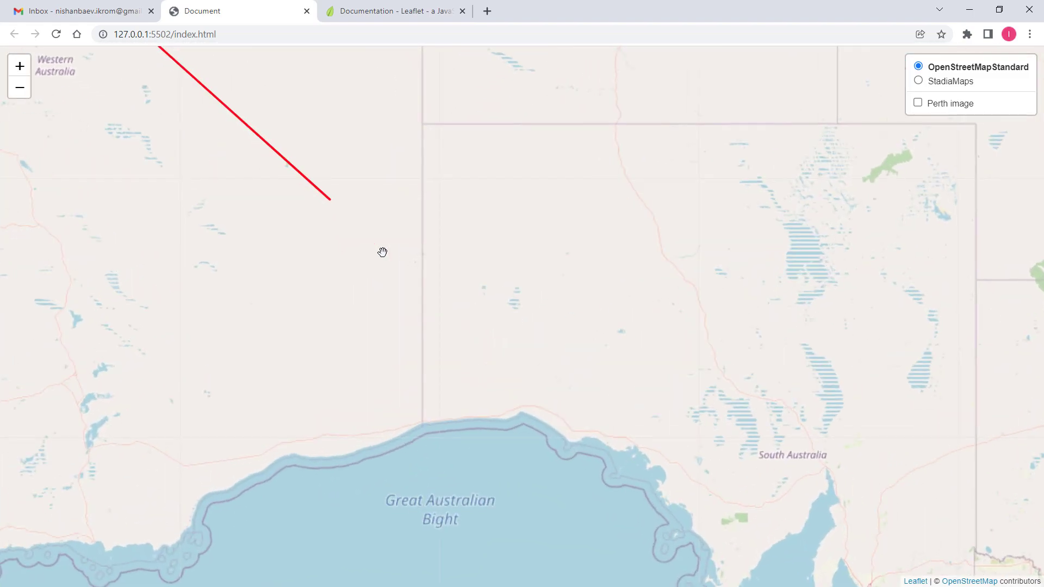
pyautogui.moveTo(382, 251); pyautogui.dragTo(423, 291)
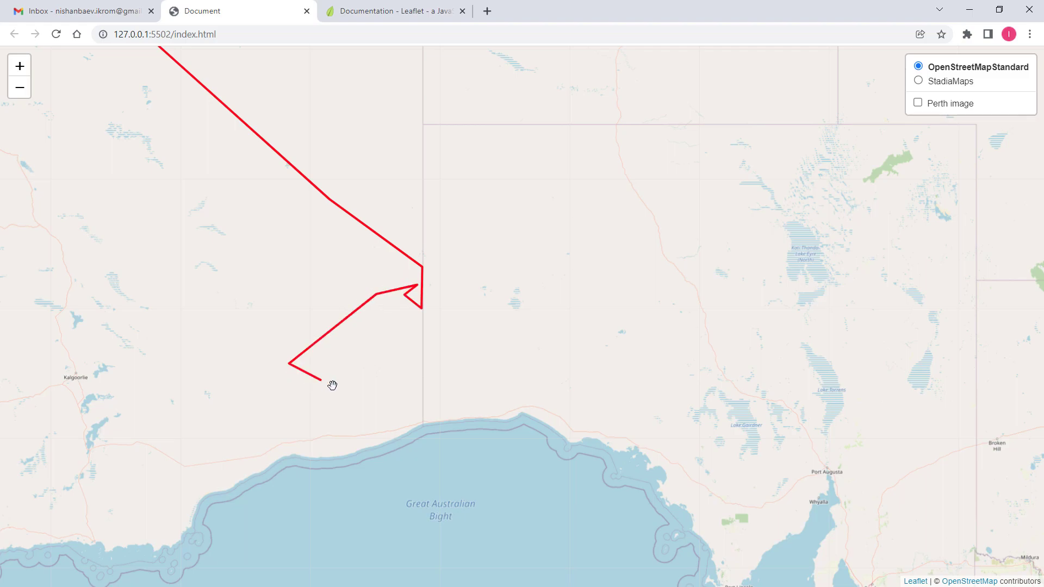
pyautogui.moveTo(333, 385); pyautogui.dragTo(393, 353)
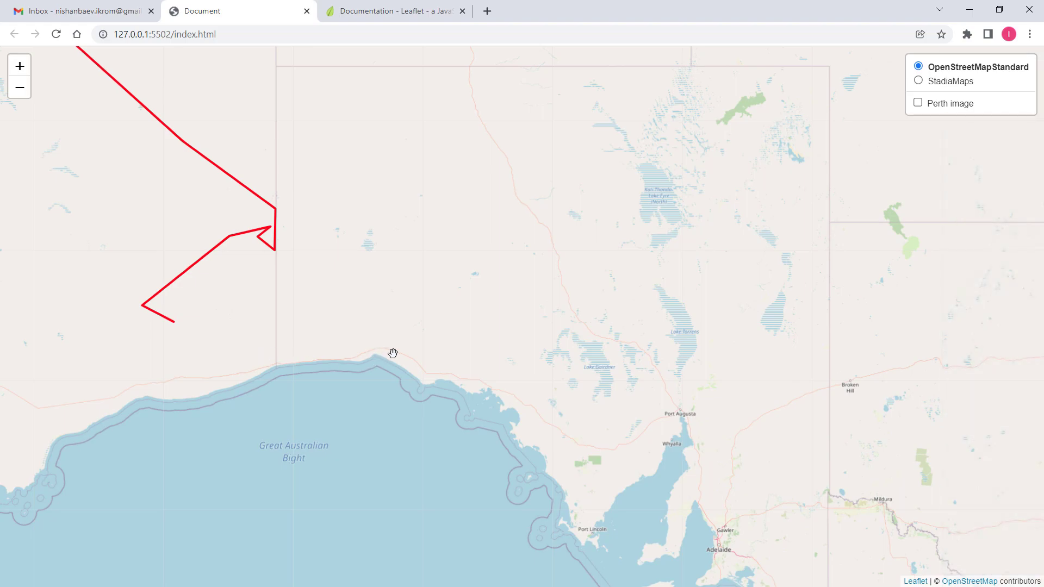
pyautogui.moveTo(173, 322); pyautogui.dragTo(426, 369)
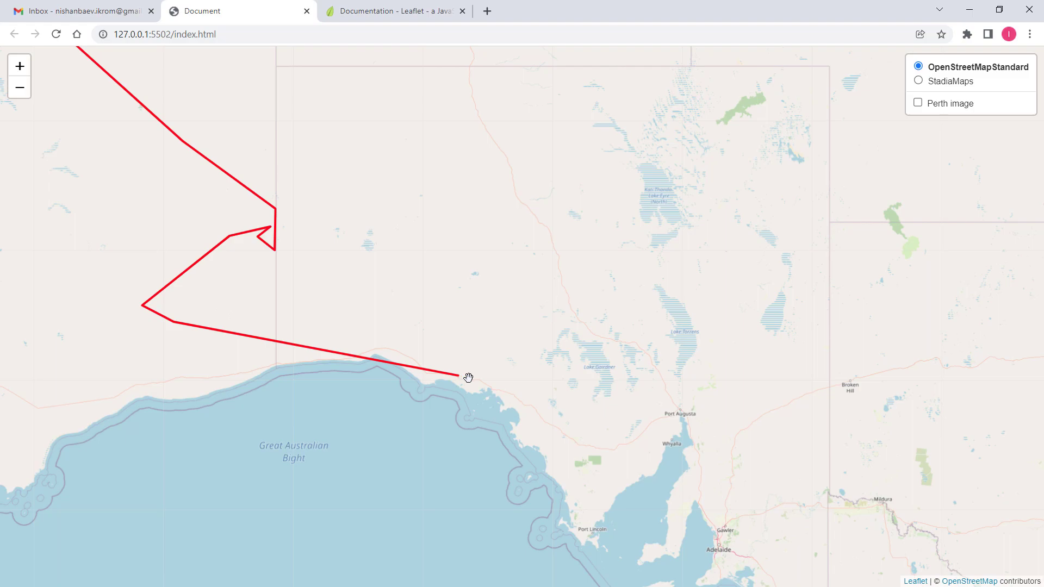
pyautogui.moveTo(464, 376); pyautogui.dragTo(504, 392)
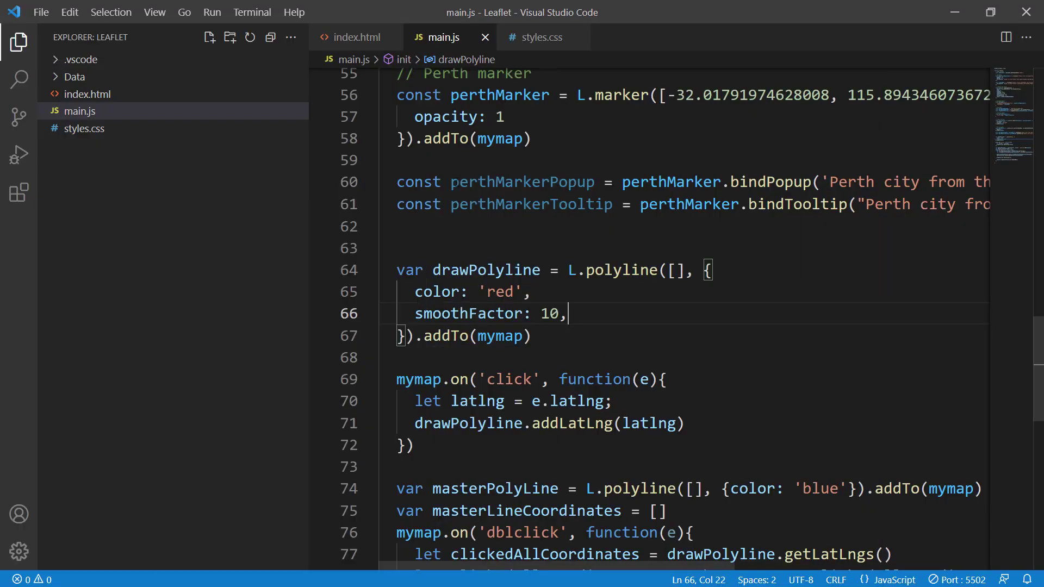
# Replace the smoothFactor value 10 with 0.1 in main.js
pyautogui.doubleClick(548, 313)
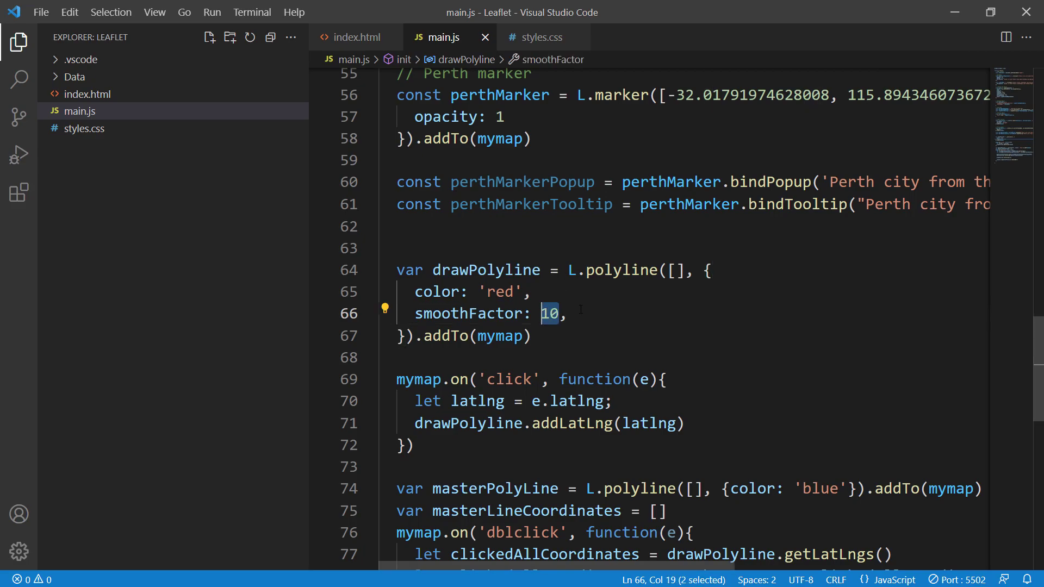
pyautogui.write('0.')
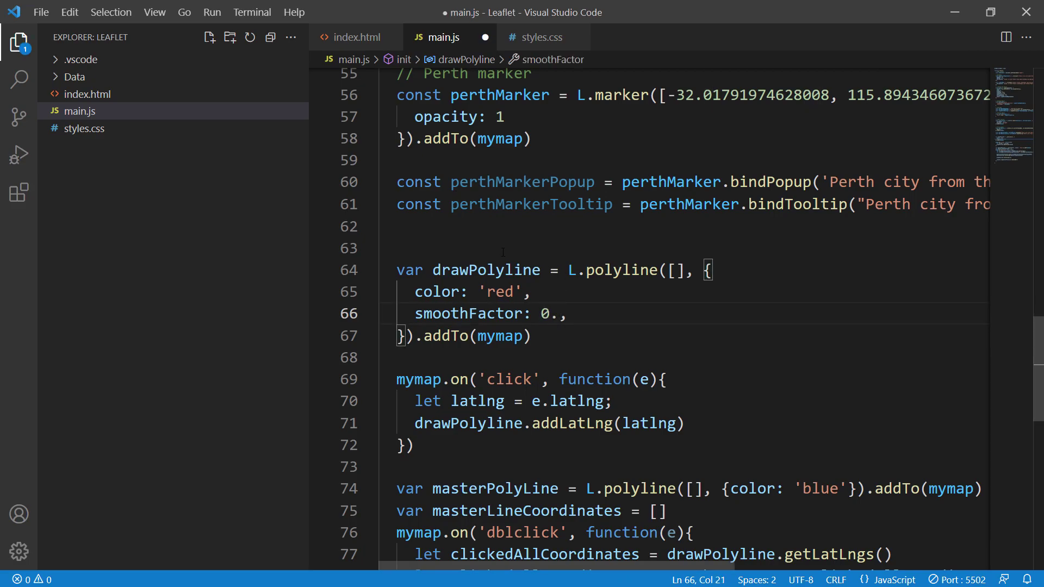
pyautogui.write('1')
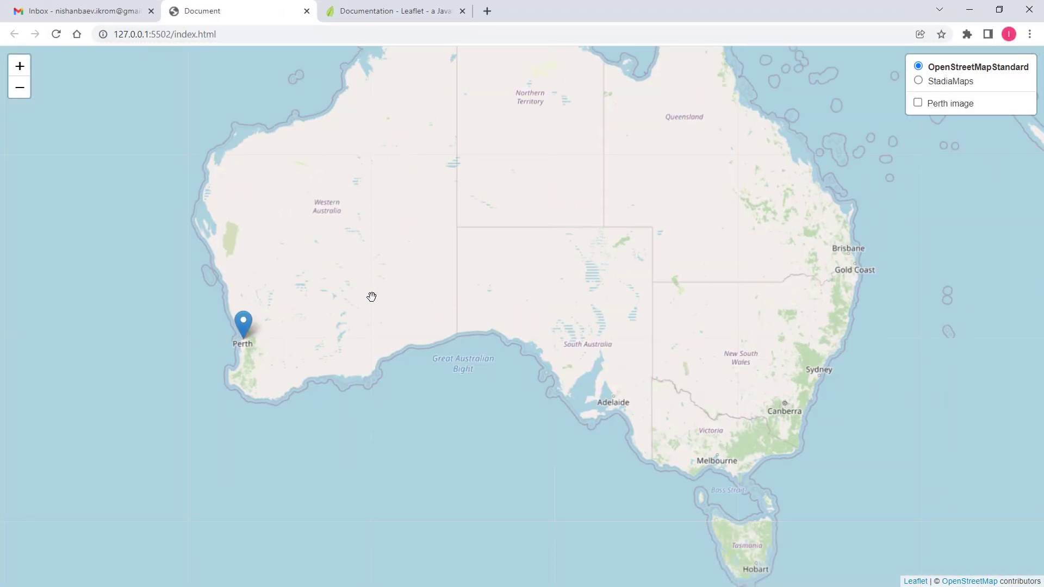
# Pan toward the Northern Territory and draw a long winding red polyline across central Australia
pyautogui.moveTo(371, 296); pyautogui.dragTo(308, 257)
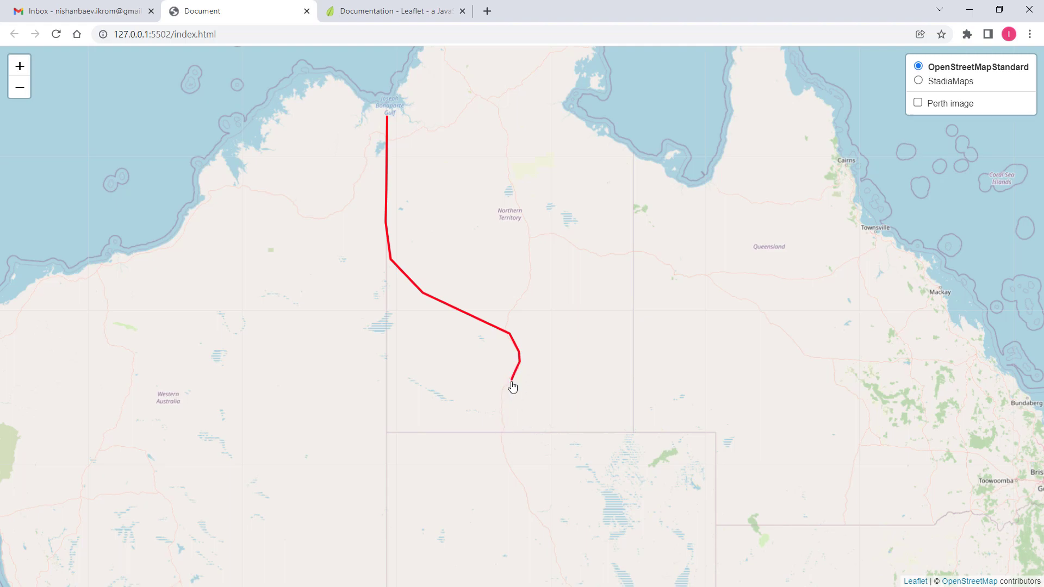
pyautogui.moveTo(516, 369); pyautogui.dragTo(501, 433)
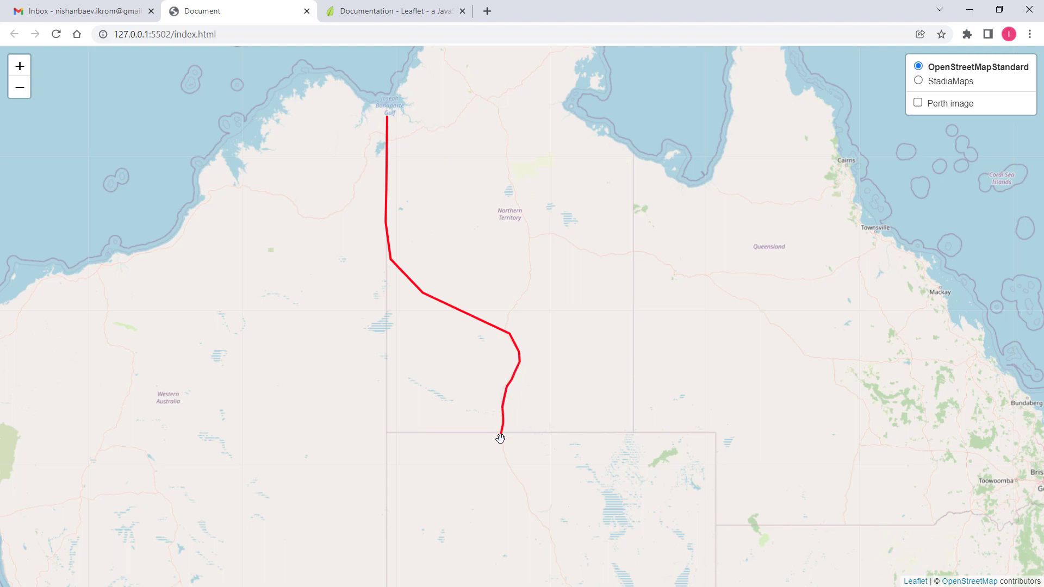
pyautogui.moveTo(501, 438); pyautogui.dragTo(433, 358)
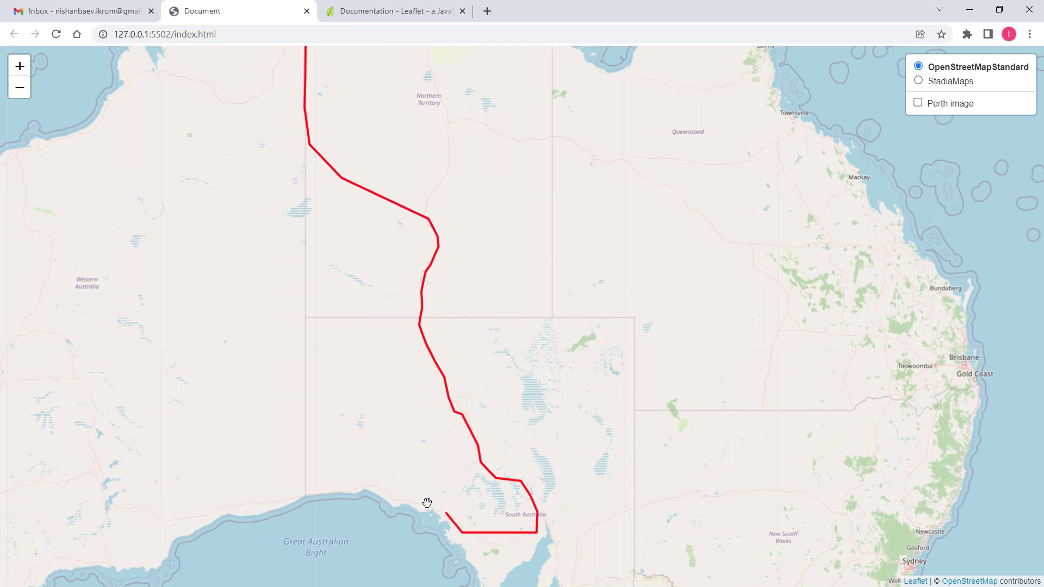
pyautogui.moveTo(363, 468)
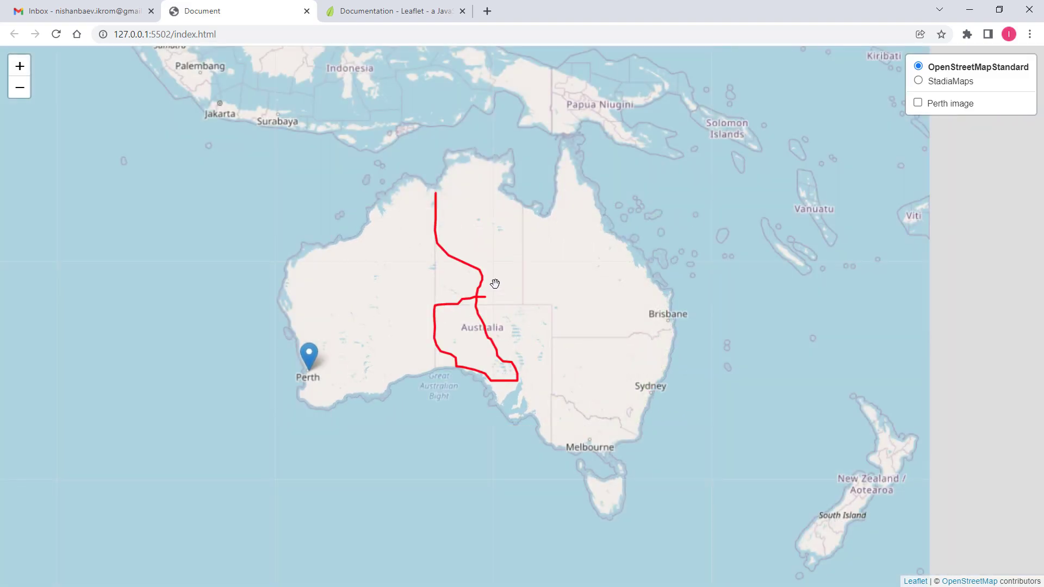
pyautogui.moveTo(504, 282)
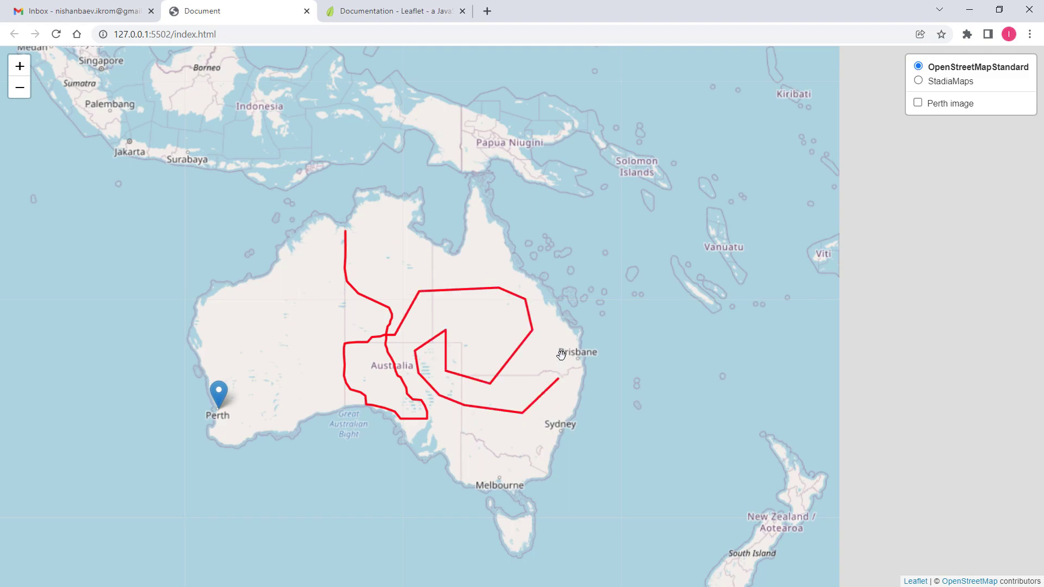
pyautogui.moveTo(561, 353); pyautogui.dragTo(530, 200)
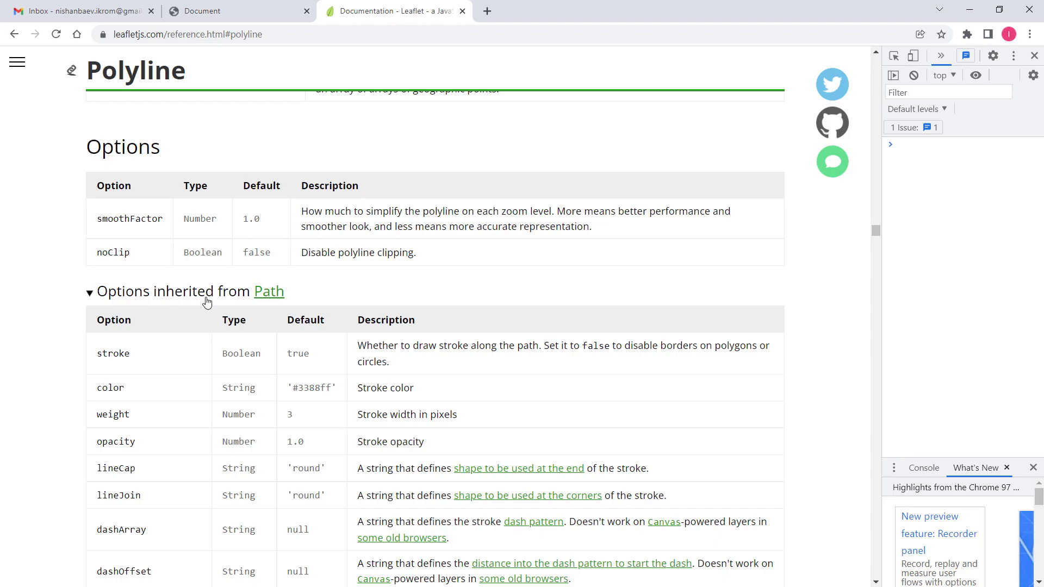
pyautogui.doubleClick(129, 218)
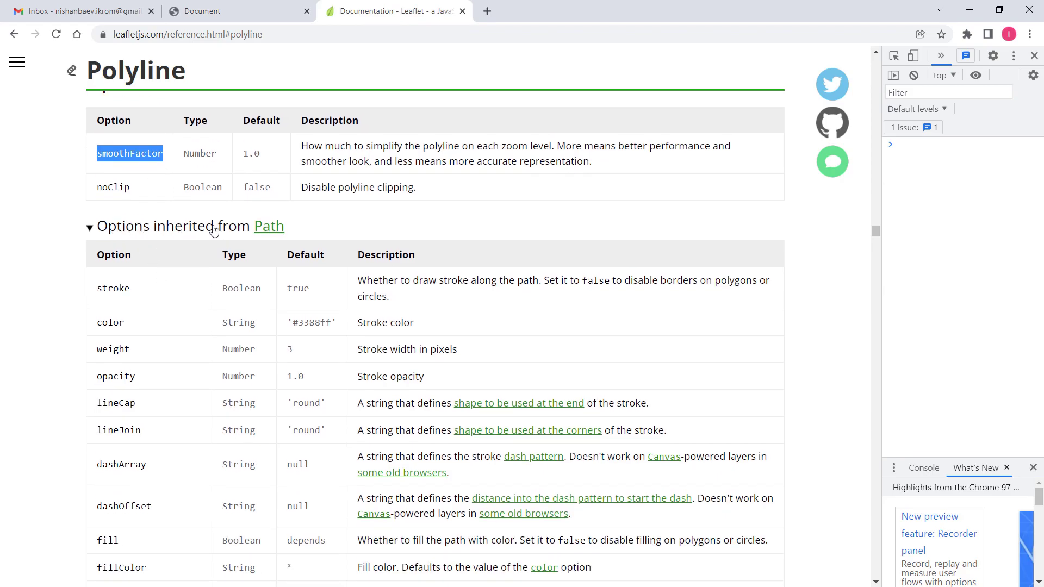
pyautogui.moveTo(145, 349)
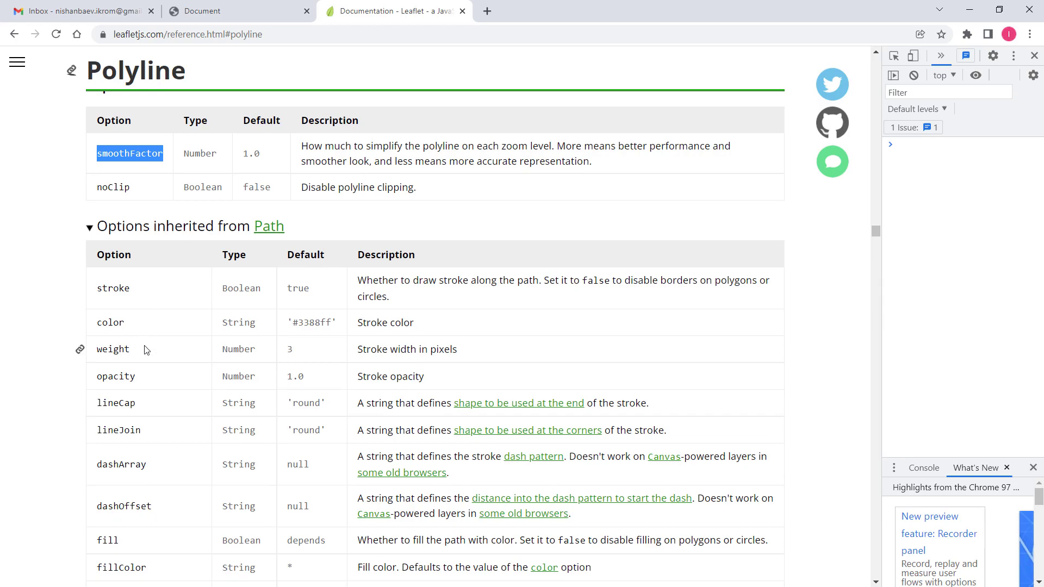
pyautogui.moveTo(269, 227)
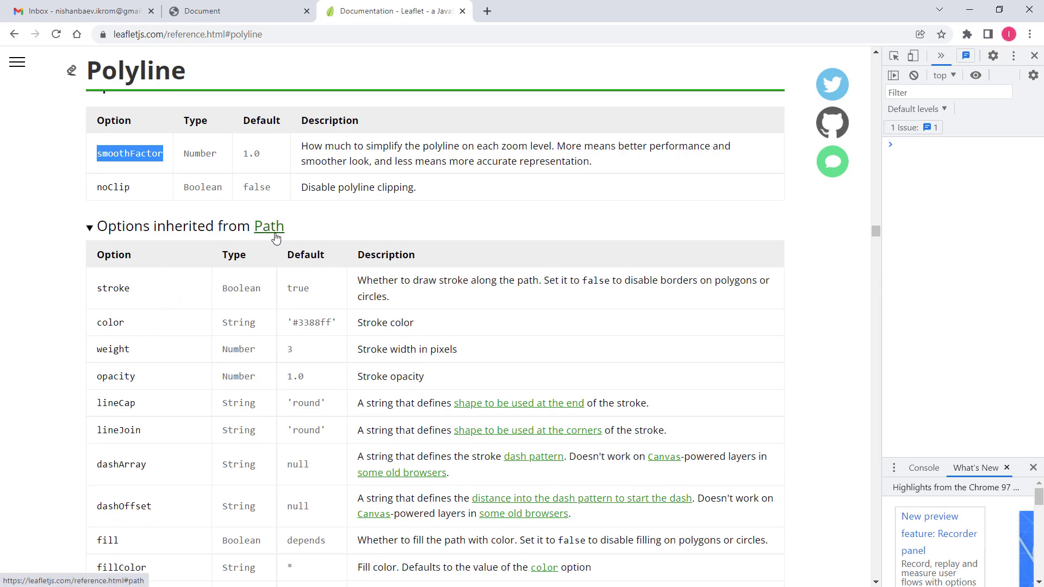
pyautogui.moveTo(272, 238)
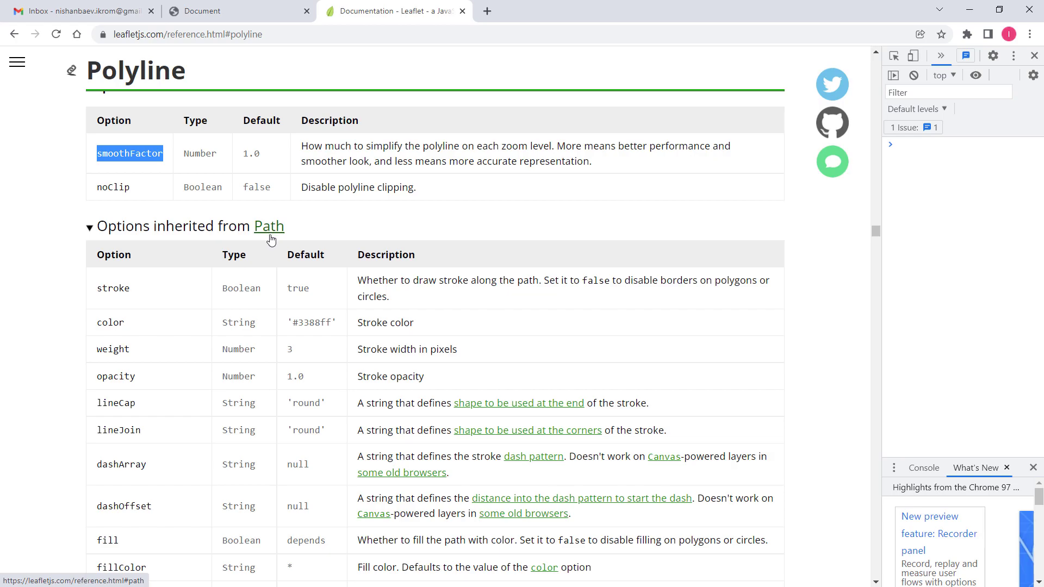
pyautogui.moveTo(271, 240)
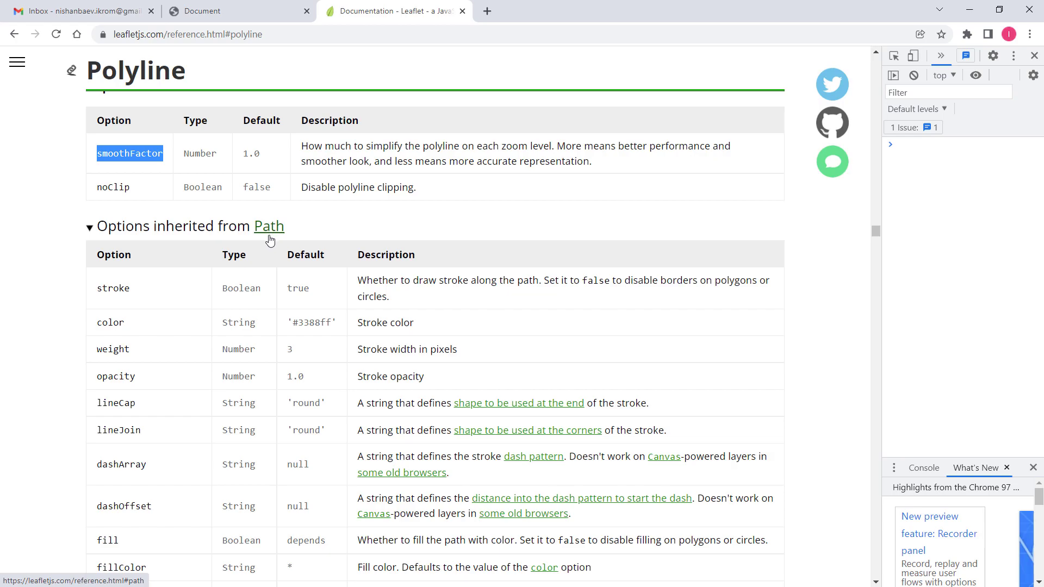
pyautogui.moveTo(265, 248)
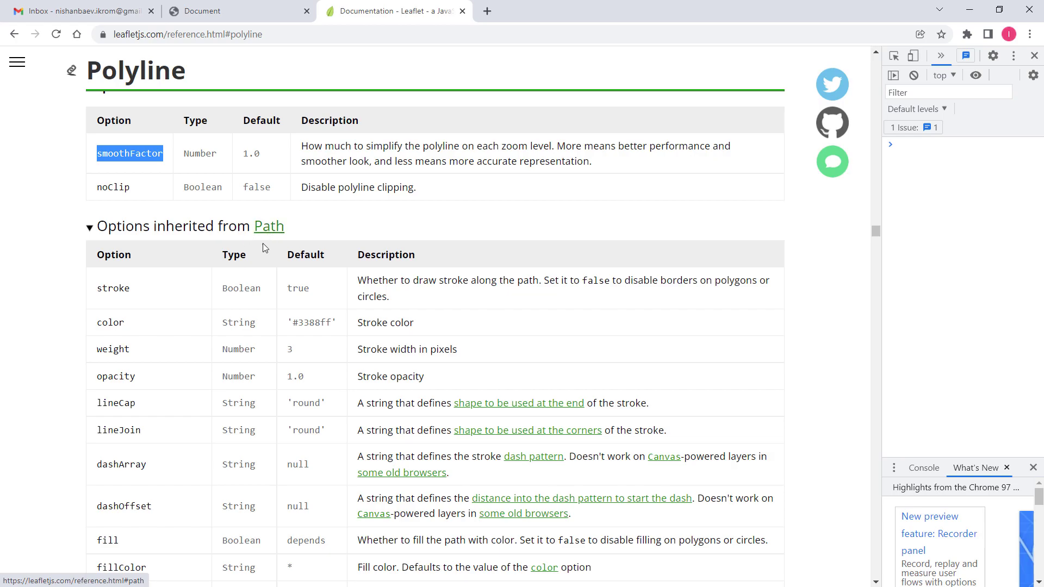
pyautogui.moveTo(267, 241)
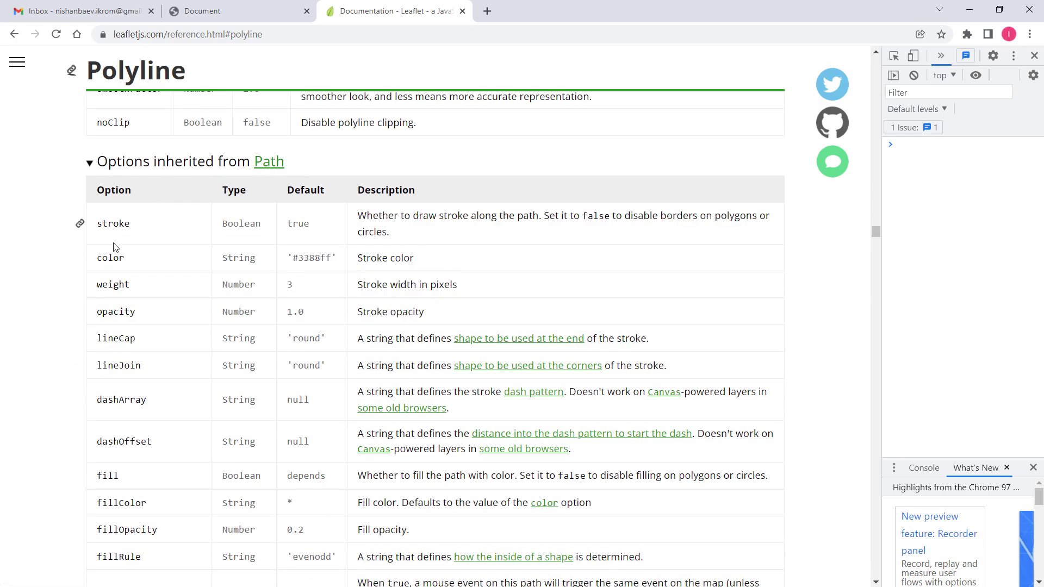
pyautogui.scroll(-3)
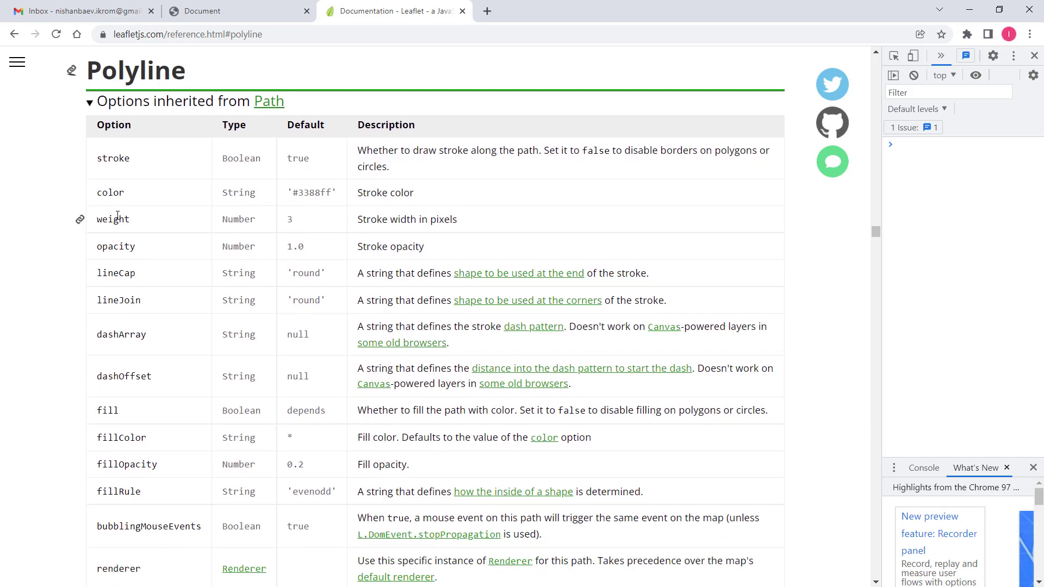
pyautogui.doubleClick(112, 219)
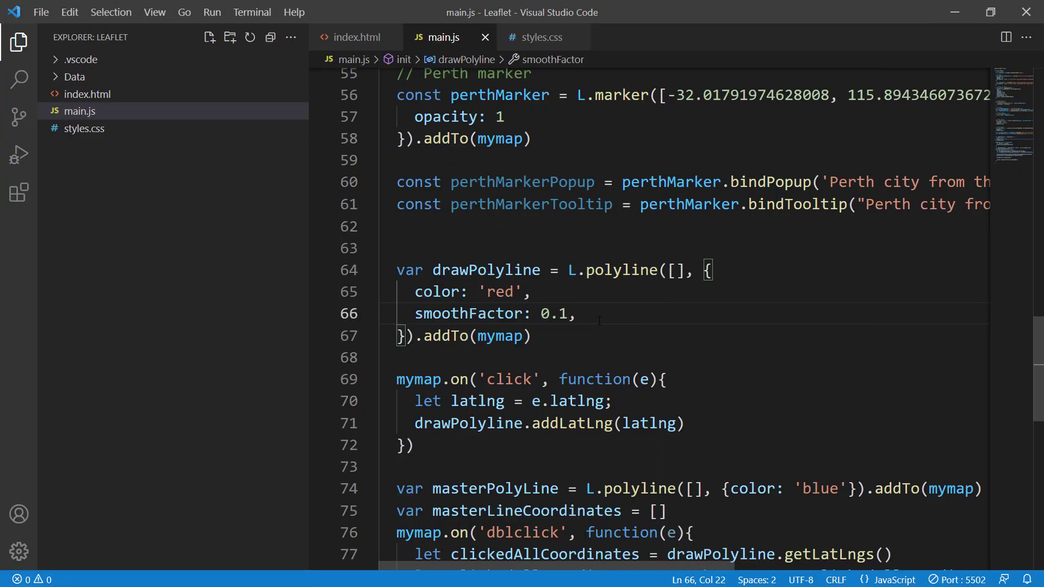
# Add weight: 6, to the polyline options after smoothFactor
pyautogui.write('weight')
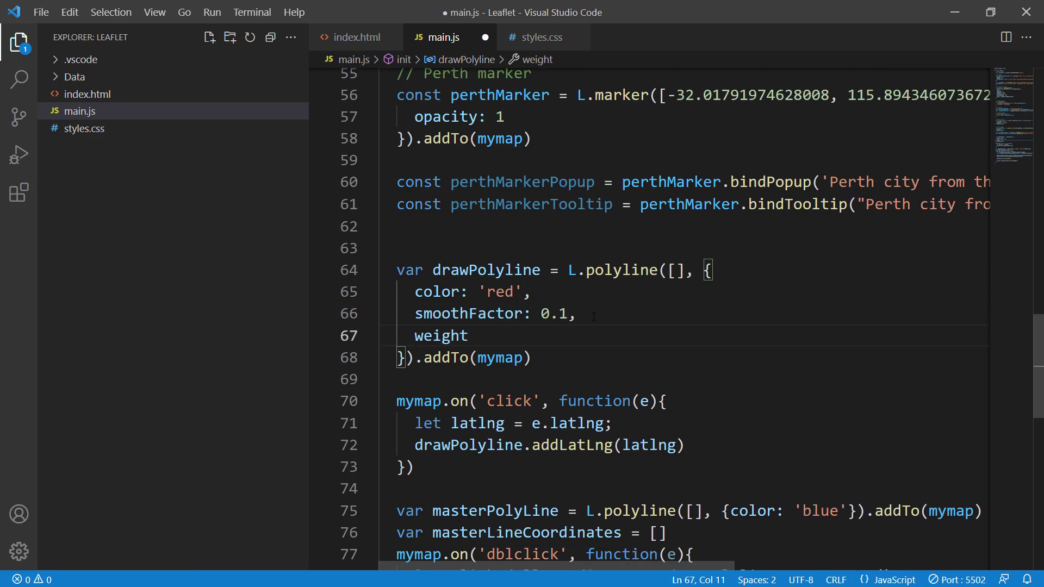
pyautogui.write(': 6')
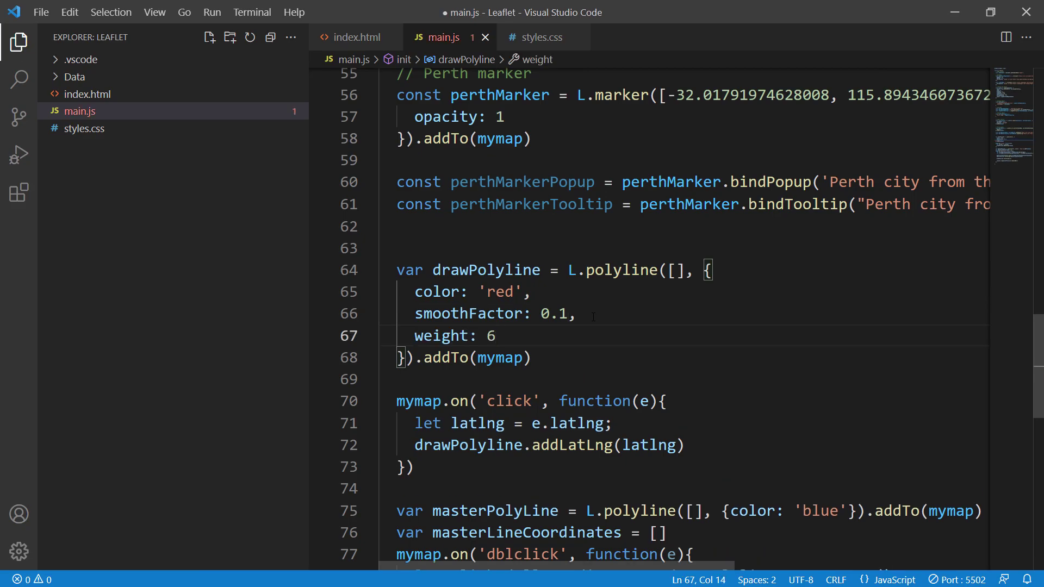
pyautogui.write(',')
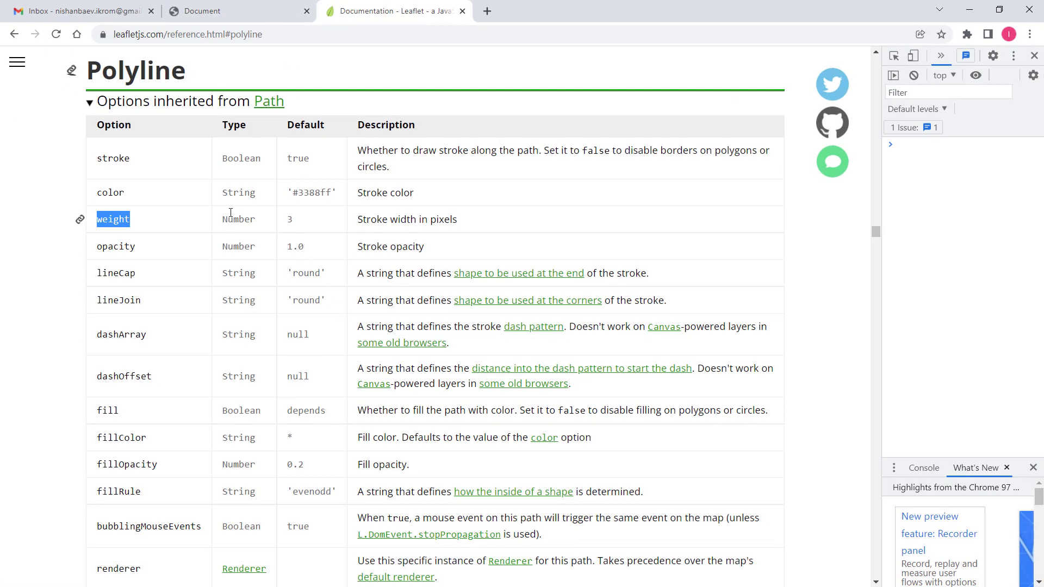
# Return to the map page and draw a thick red line across Western Australia
pyautogui.click(237, 11)
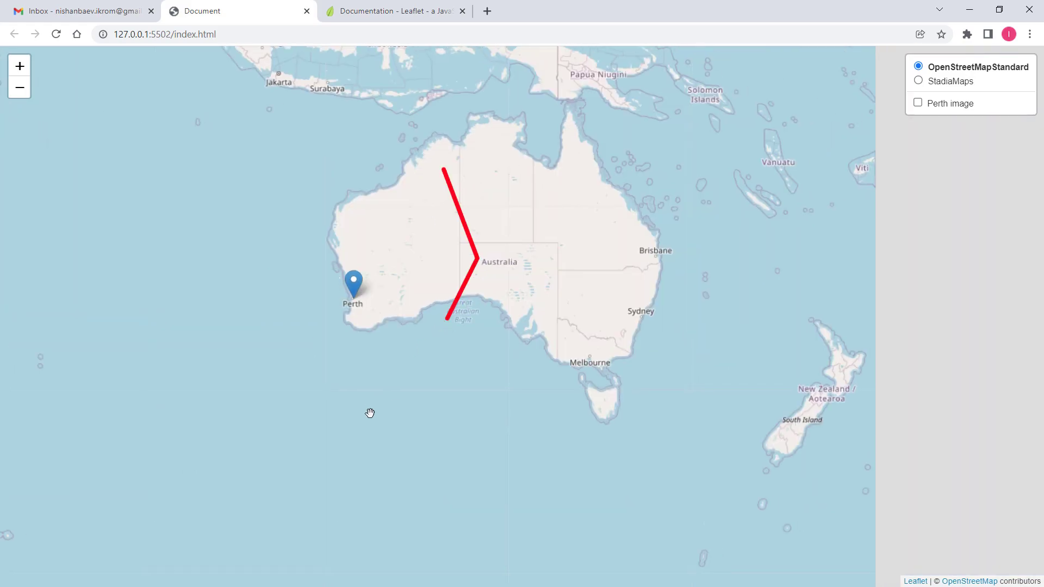
pyautogui.click(393, 10)
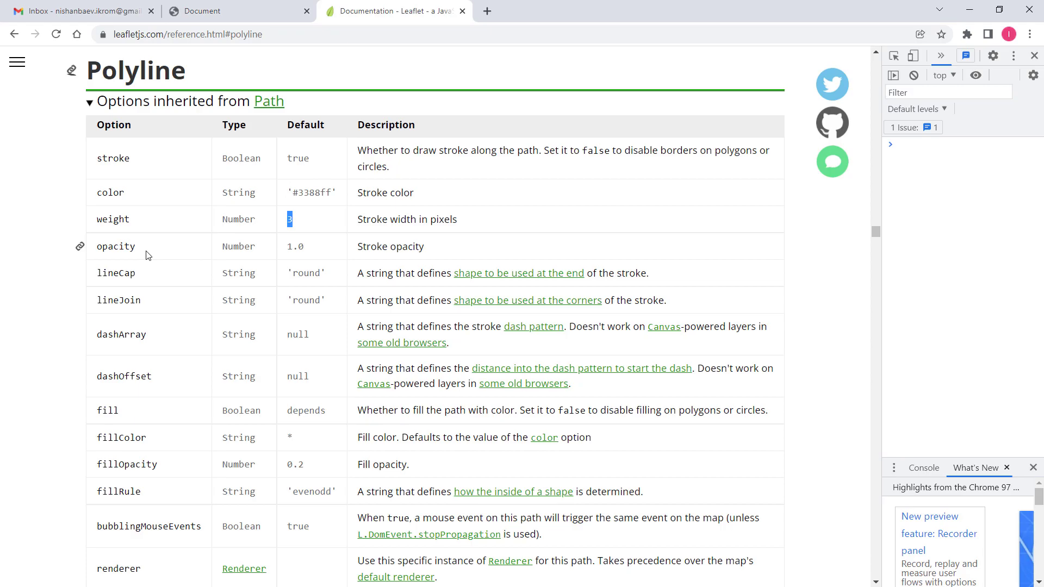
pyautogui.doubleClick(116, 272)
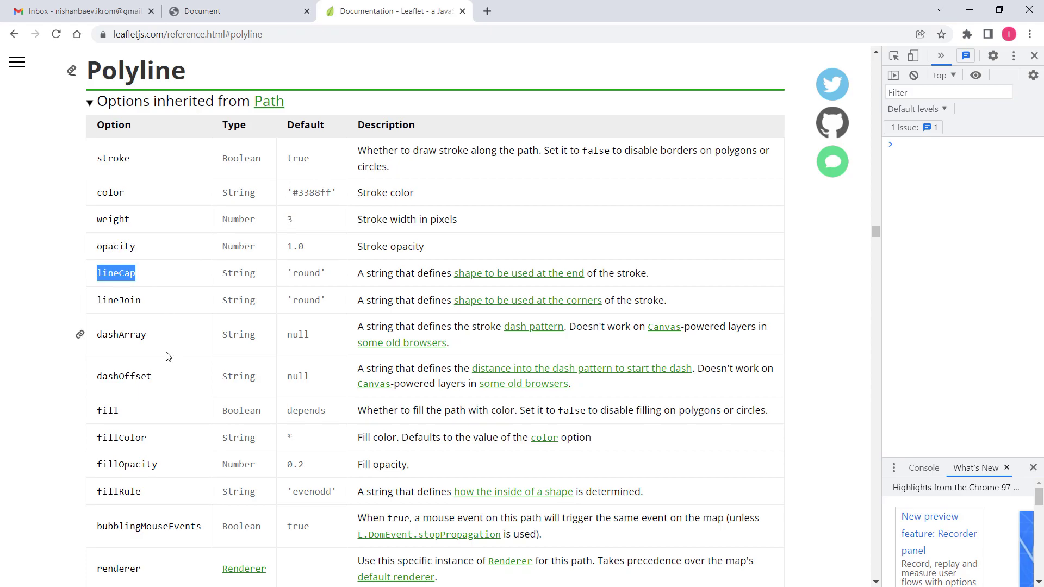
pyautogui.scroll(-3)
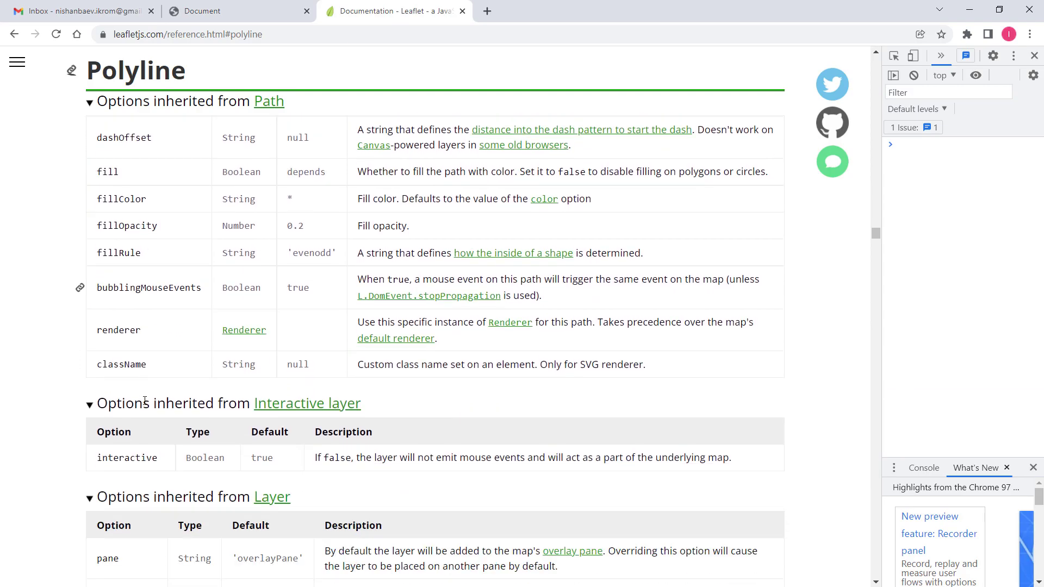
pyautogui.scroll(-3)
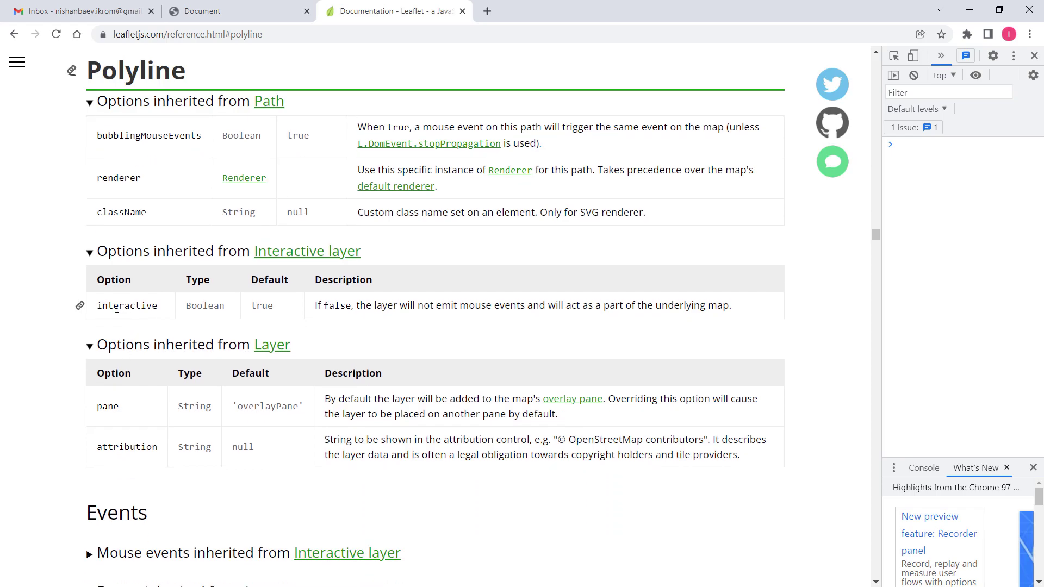
pyautogui.doubleClick(127, 306)
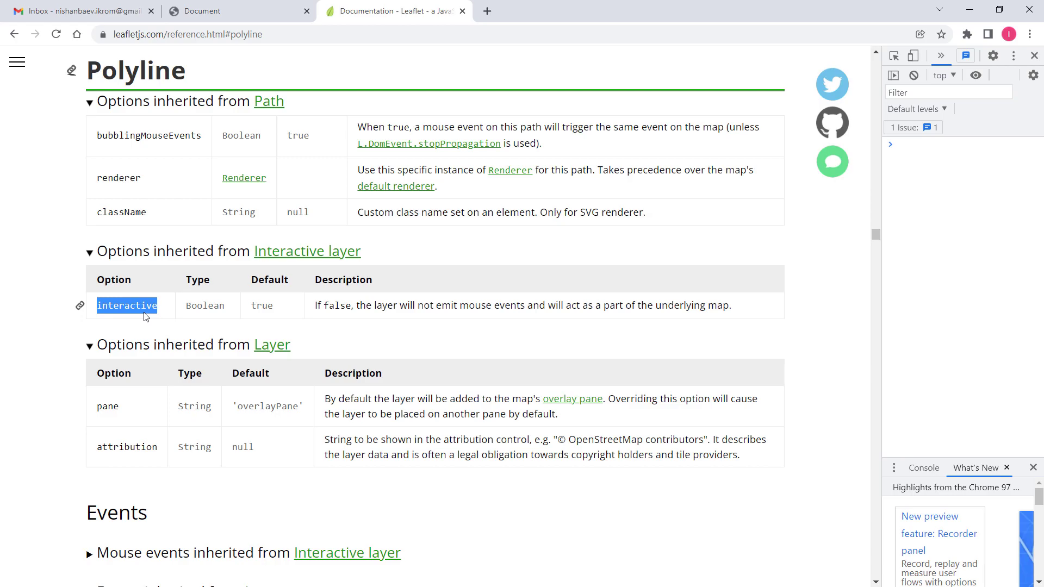
pyautogui.moveTo(401, 302)
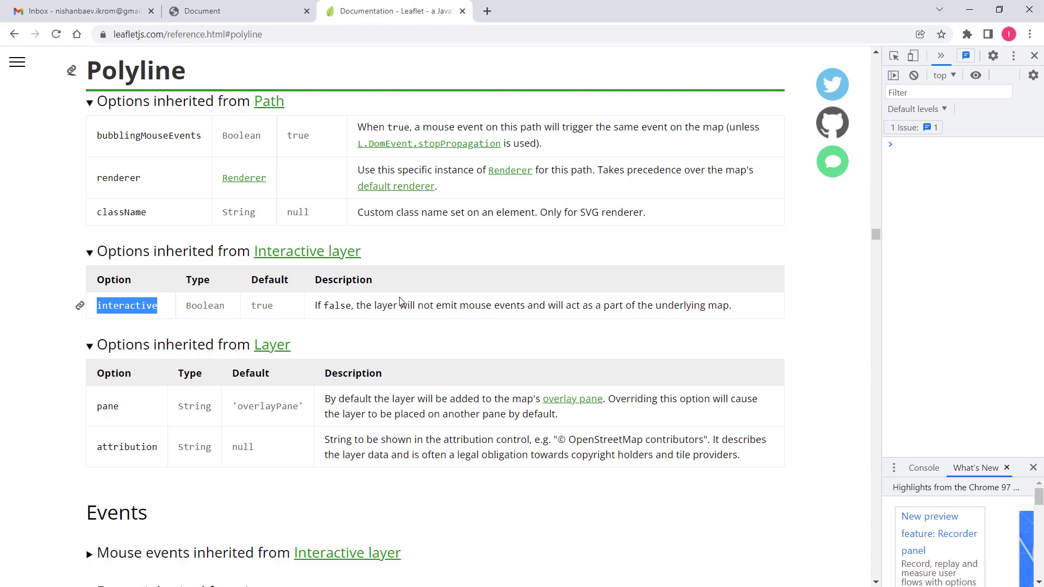
pyautogui.moveTo(494, 304); pyautogui.dragTo(708, 305)
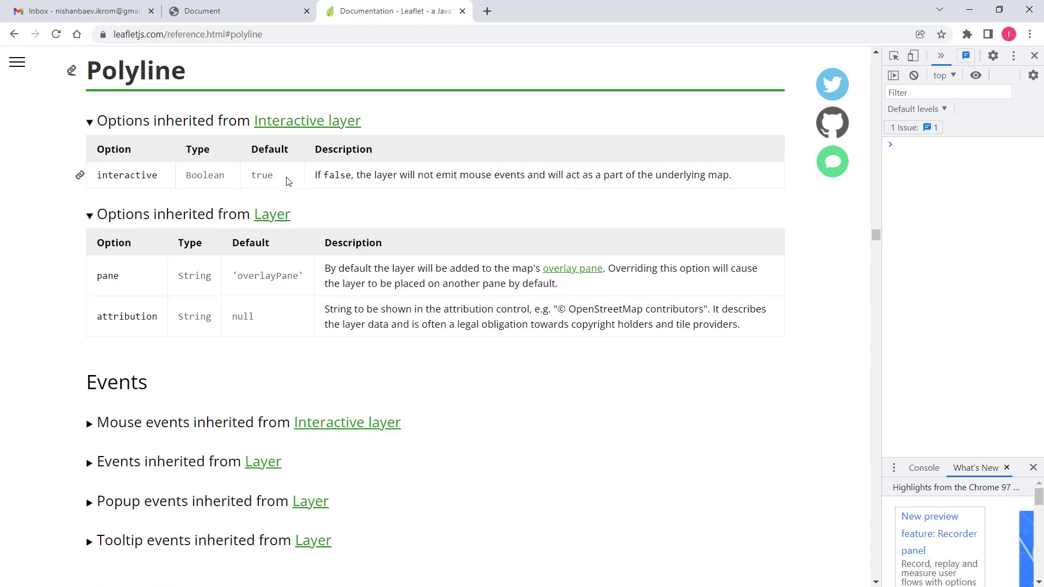
pyautogui.doubleClick(261, 175)
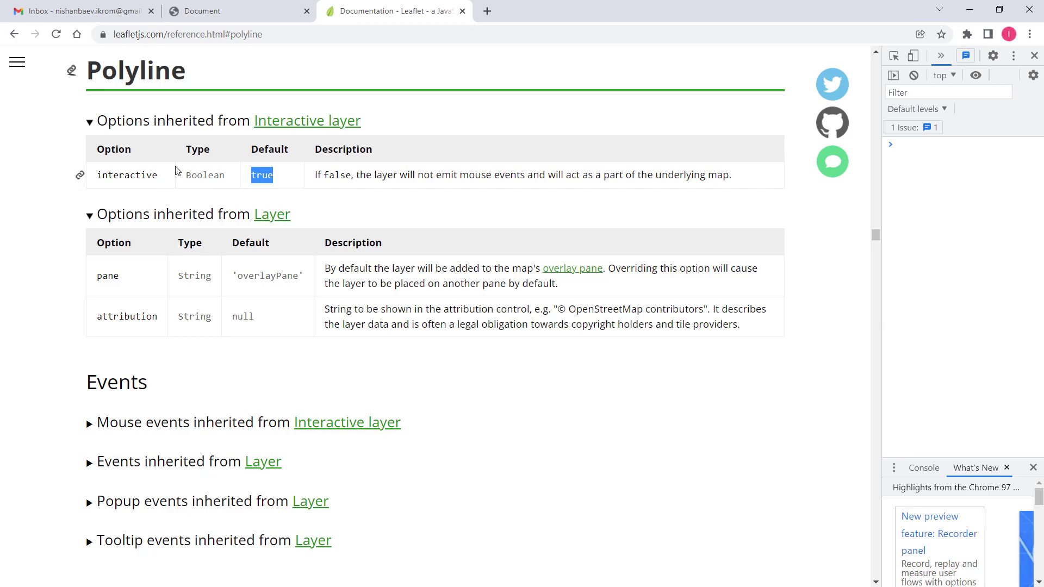
pyautogui.moveTo(157, 197)
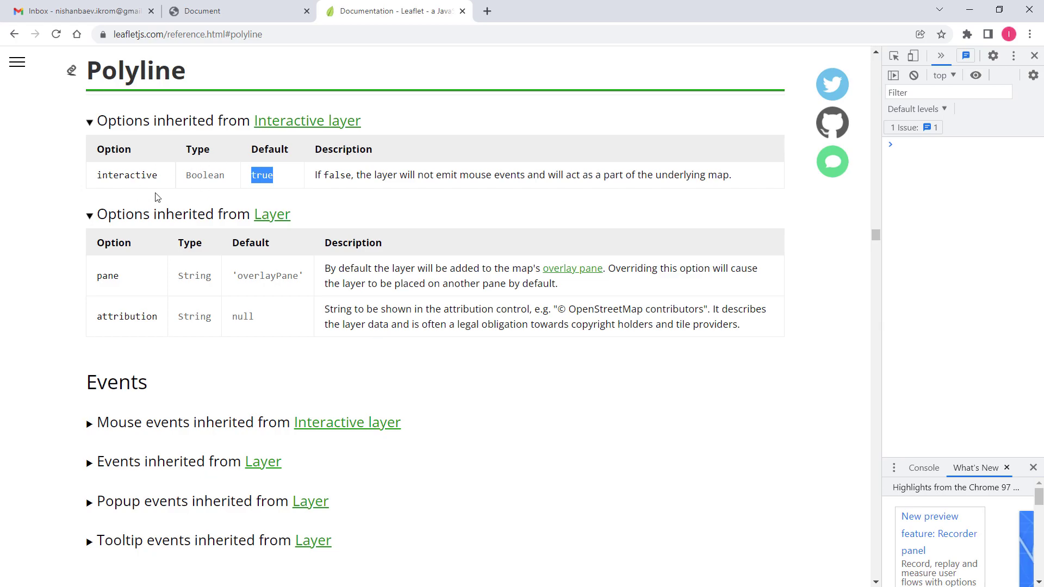
pyautogui.moveTo(127, 175)
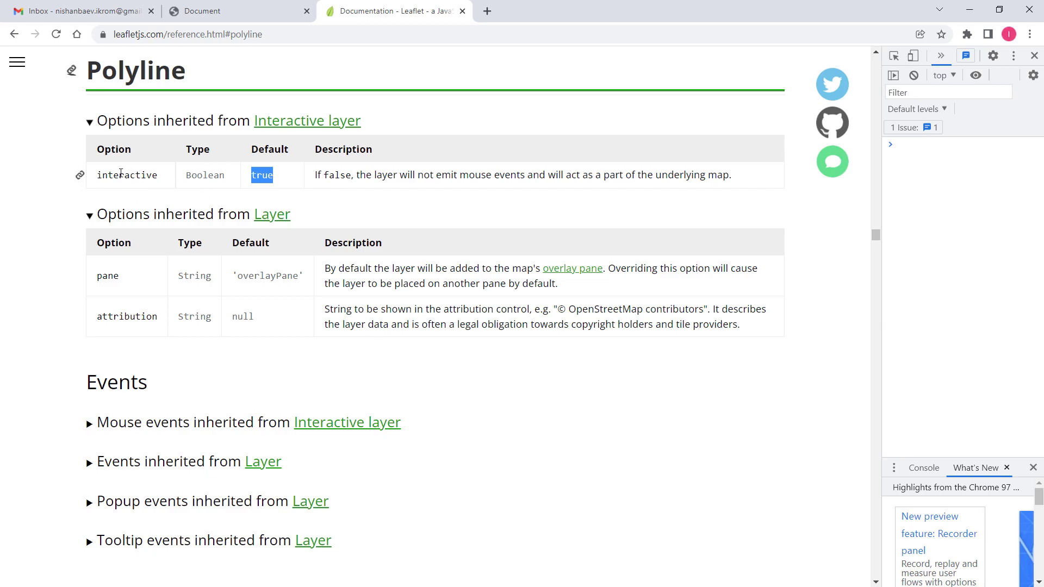
pyautogui.doubleClick(127, 174)
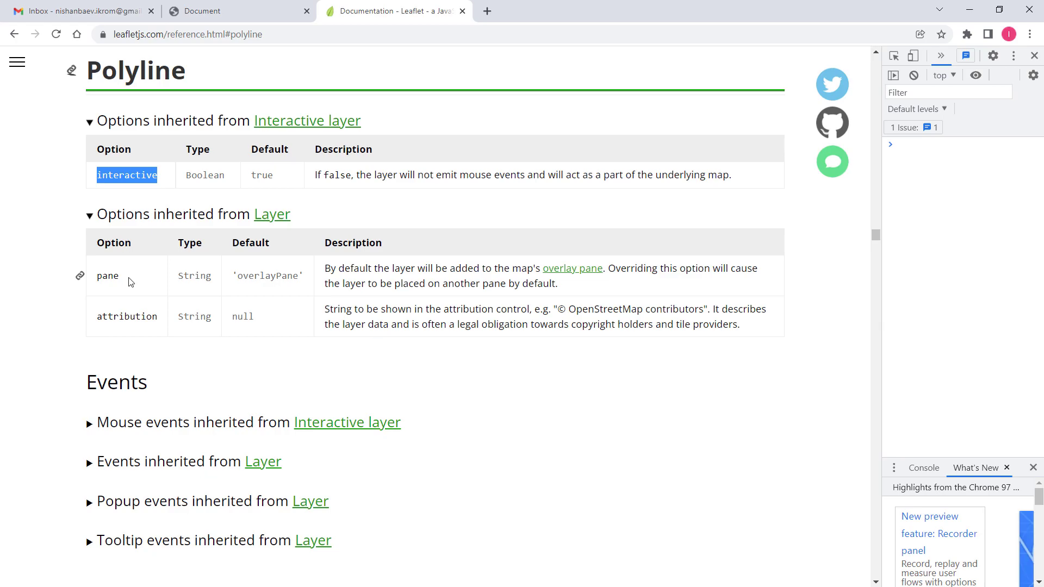
# Scroll the Polyline reference down through Events to the Methods heading
pyautogui.scroll(-3)
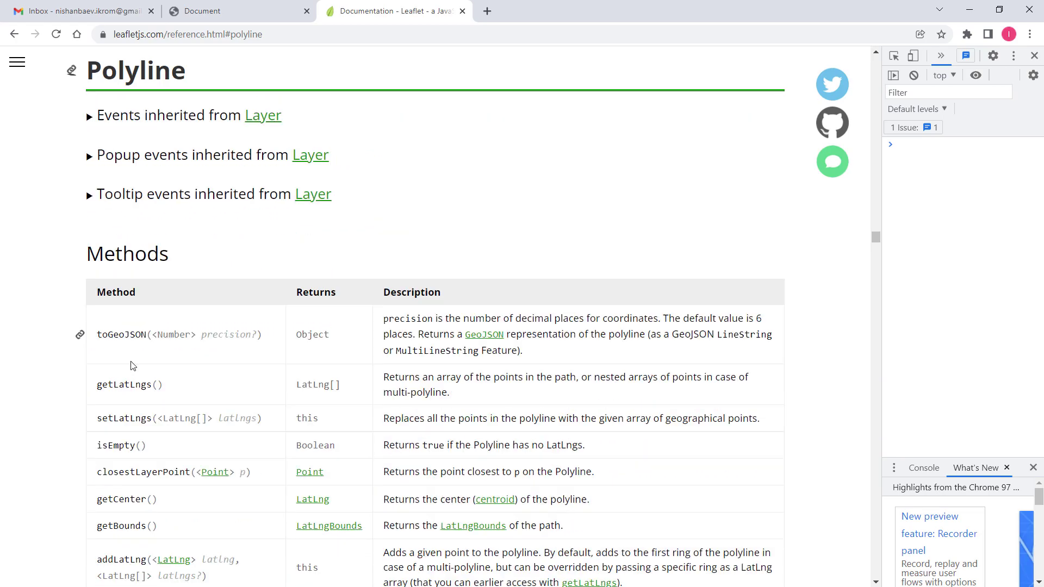
pyautogui.scroll(-3)
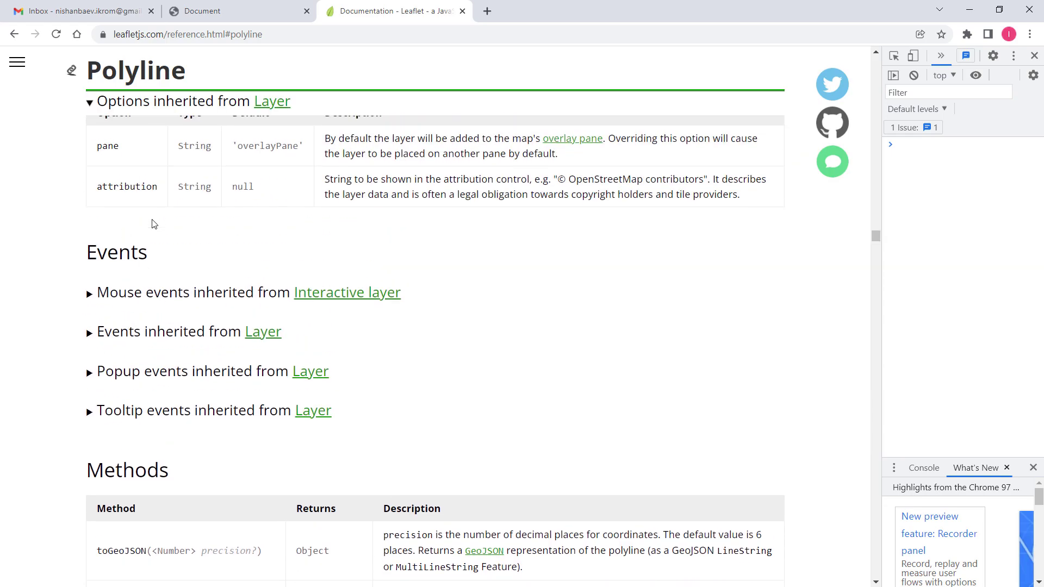
pyautogui.scroll(-3)
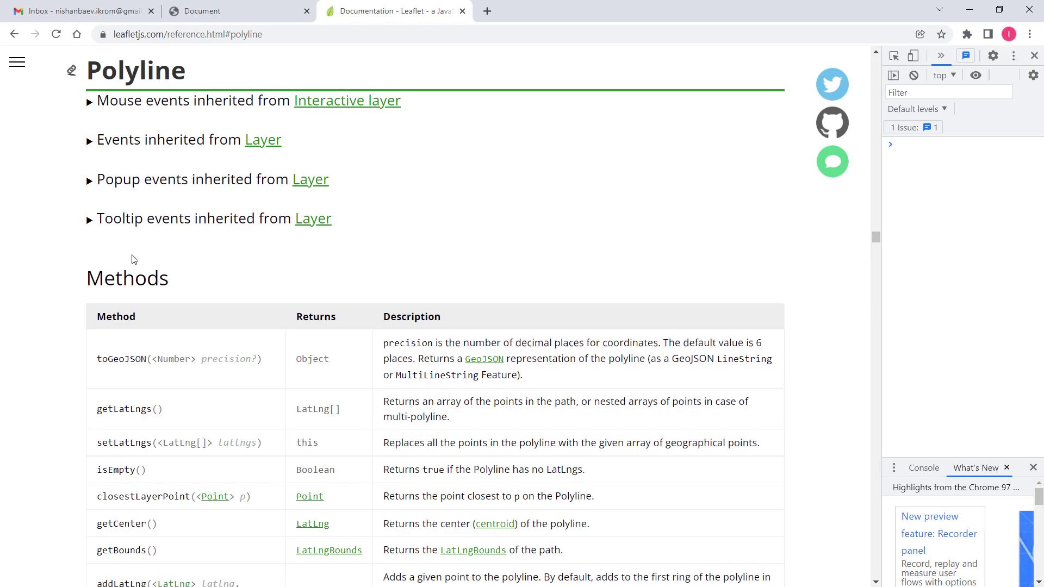
pyautogui.scroll(-3)
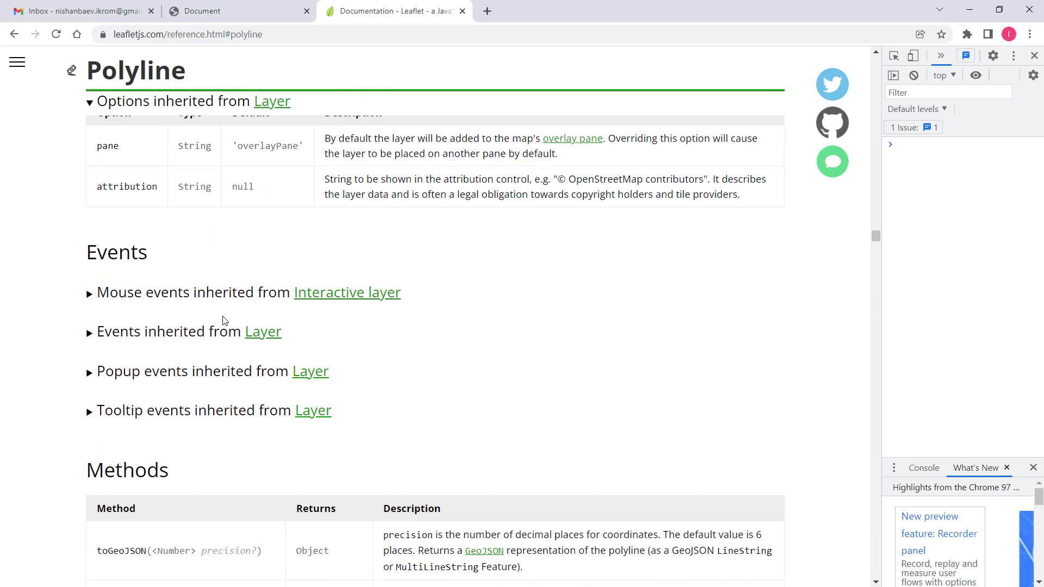
pyautogui.scroll(-3)
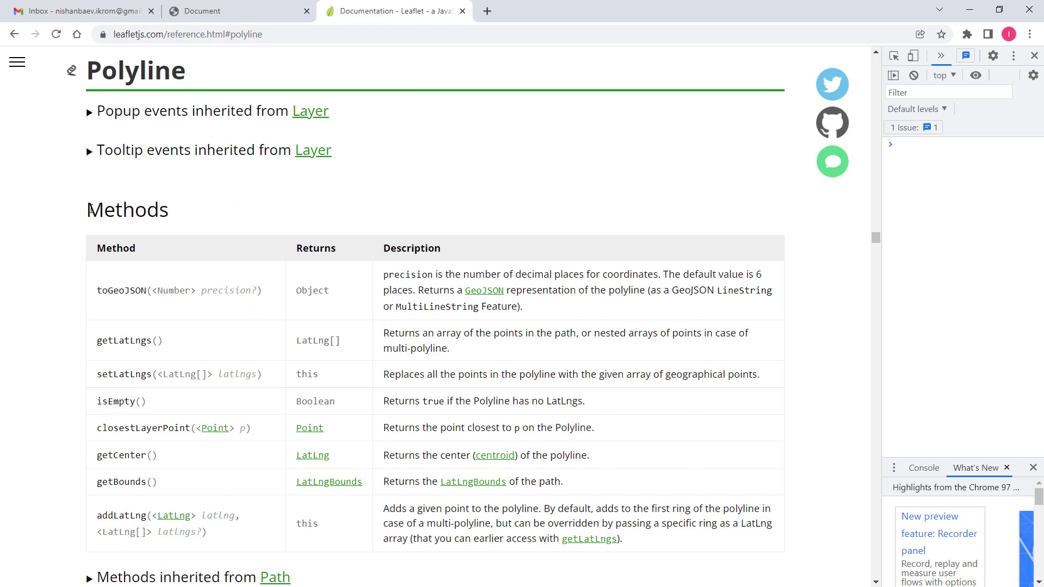
pyautogui.doubleClick(126, 210)
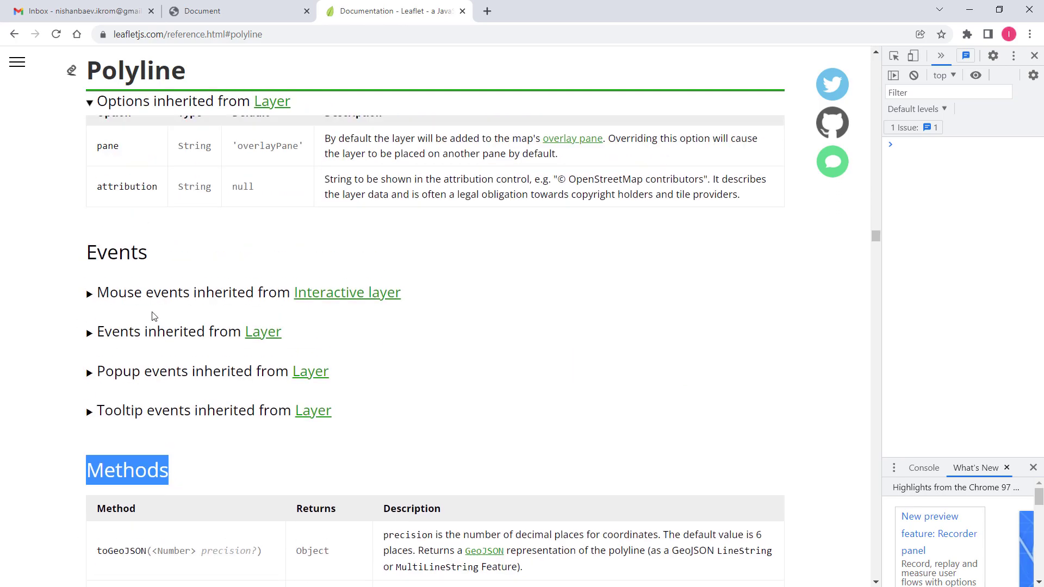
# Expand the mouse events inherited from Interactive layer and return toward the Options table
pyautogui.click(88, 292)
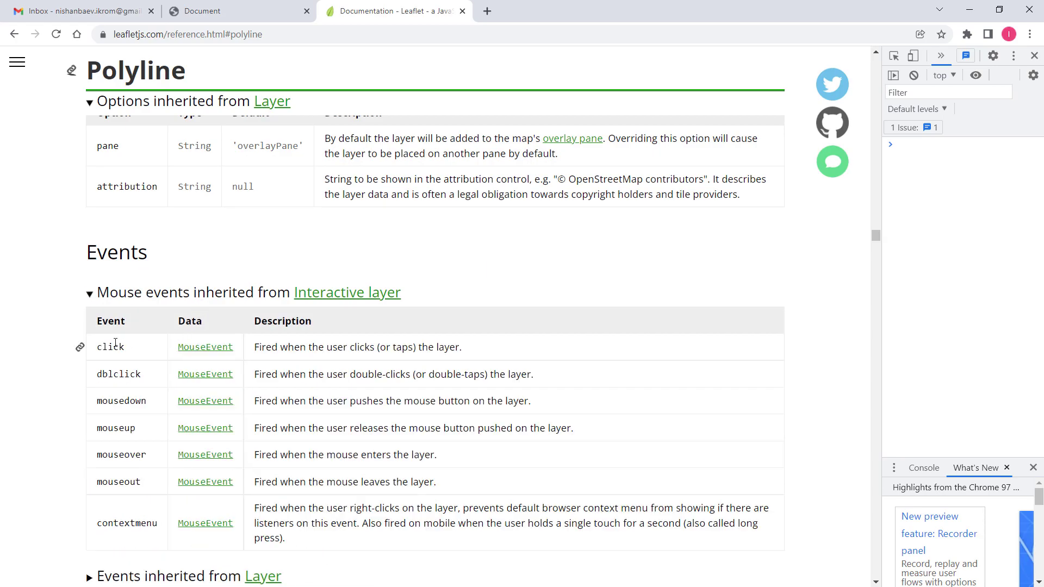
pyautogui.scroll(3)
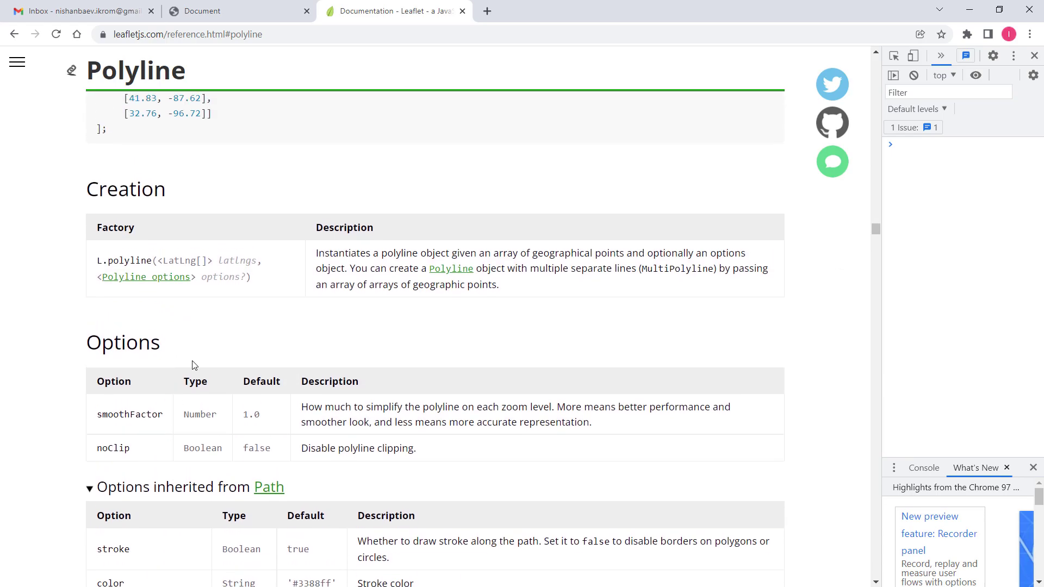
pyautogui.moveTo(192, 337)
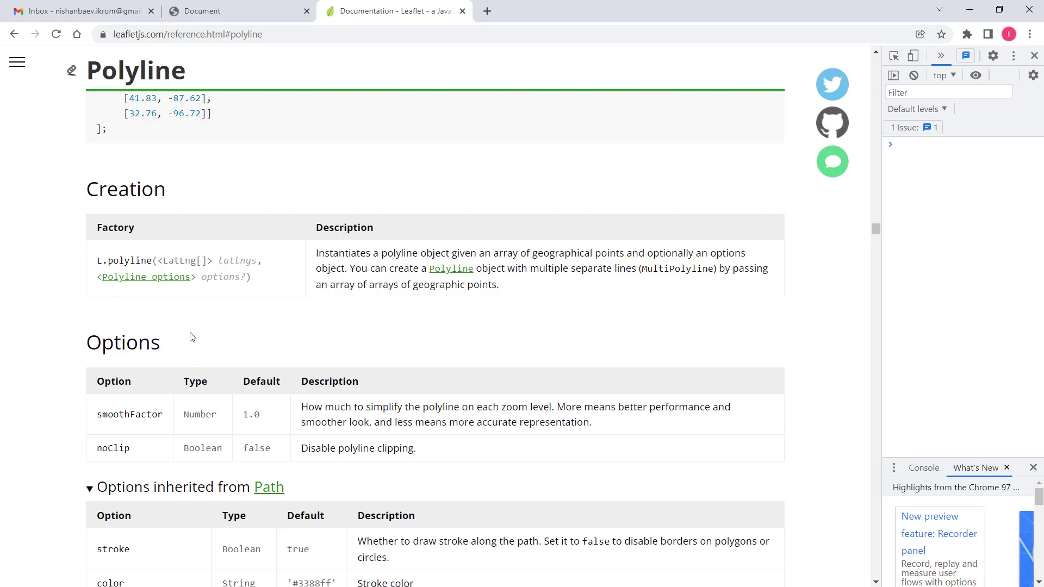
pyautogui.scroll(-3)
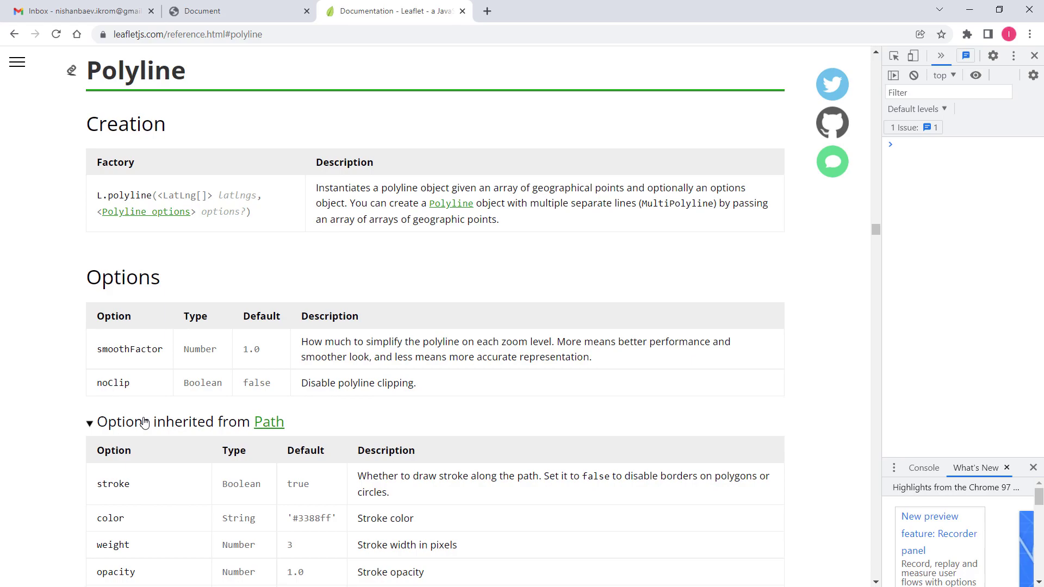
pyautogui.moveTo(144, 424)
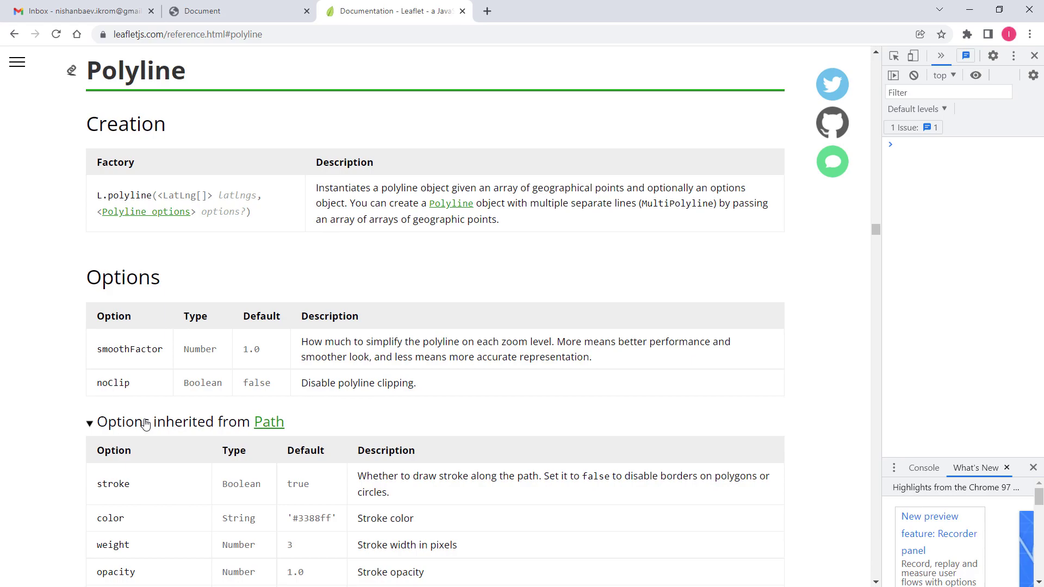